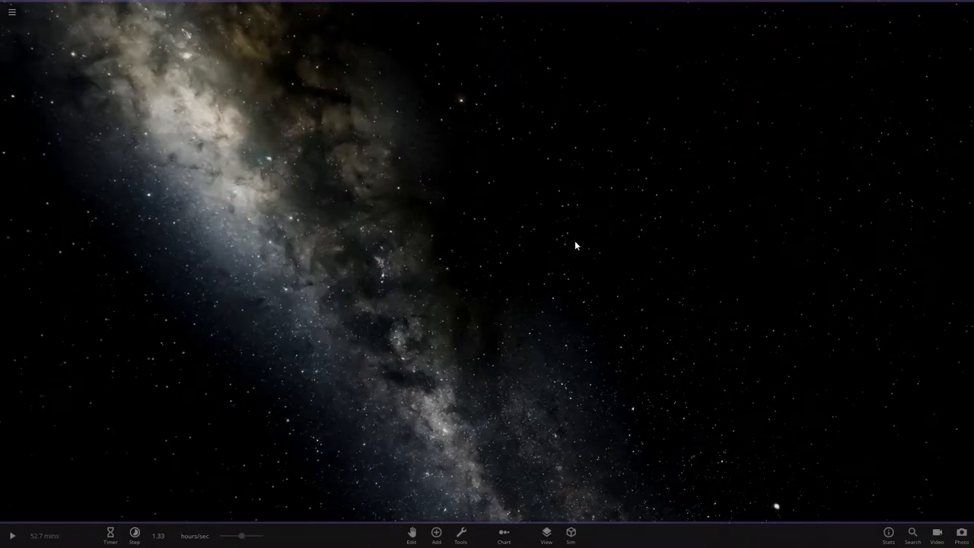
pyautogui.moveTo(579, 245)
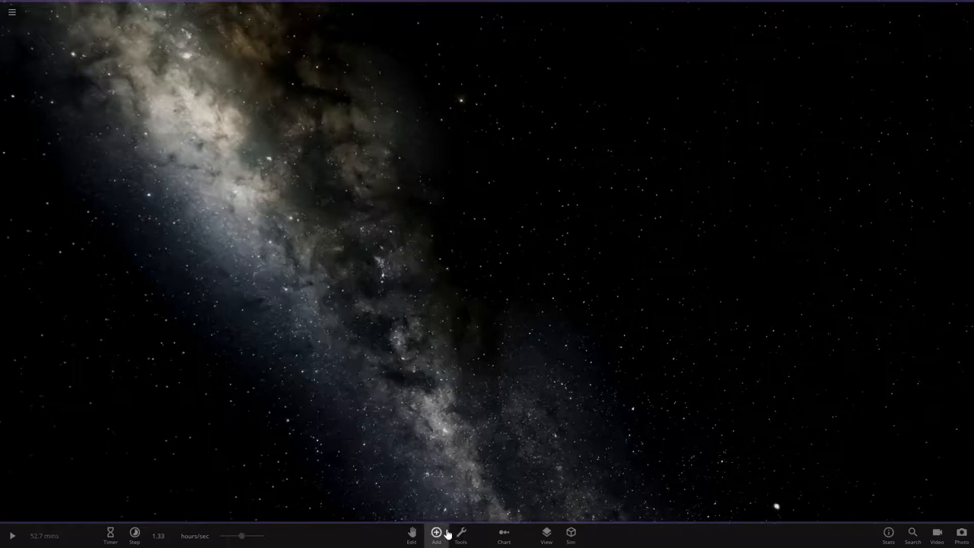
# Place a single orange star from the Add library into empty space.
pyautogui.click(436, 534)
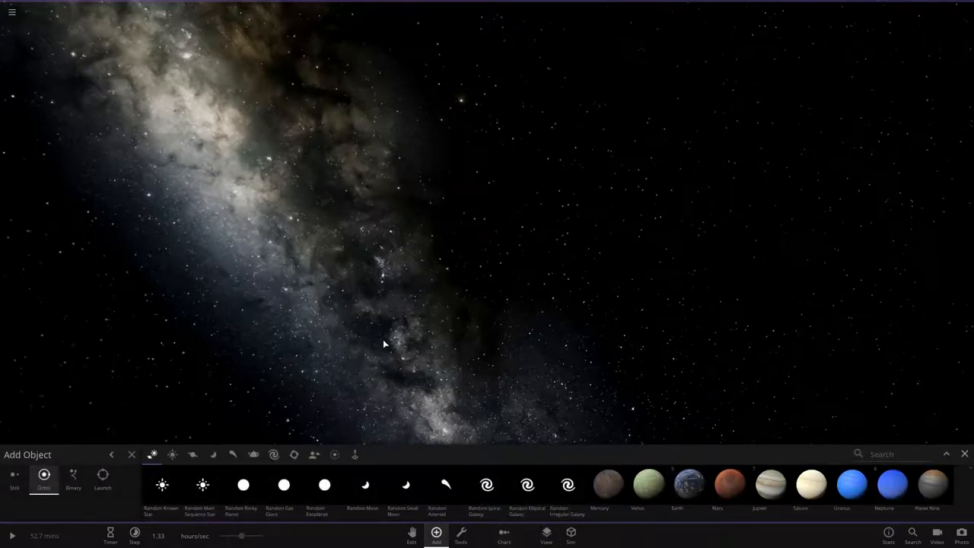
pyautogui.click(11, 12)
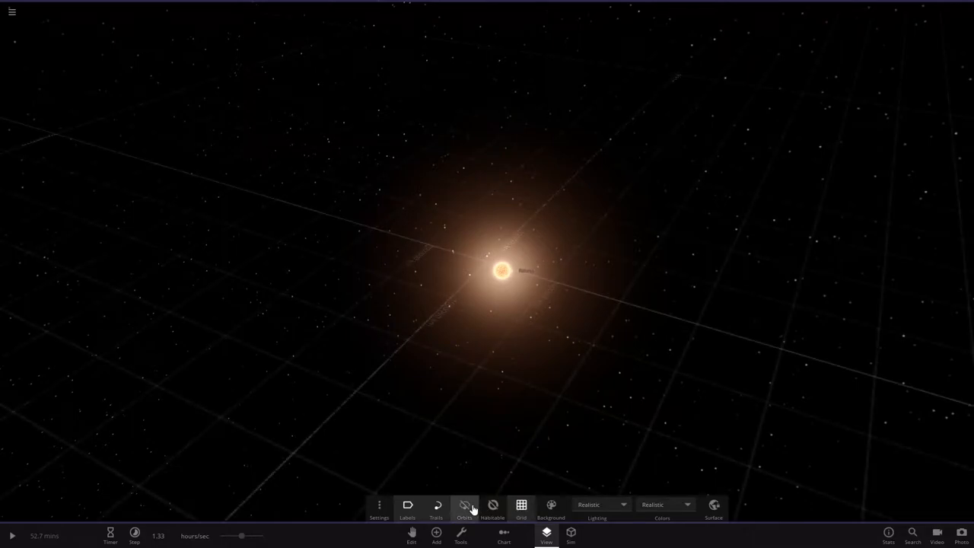
# Show the habitable zone and add a rocky planet orbiting the star.
pyautogui.click(436, 536)
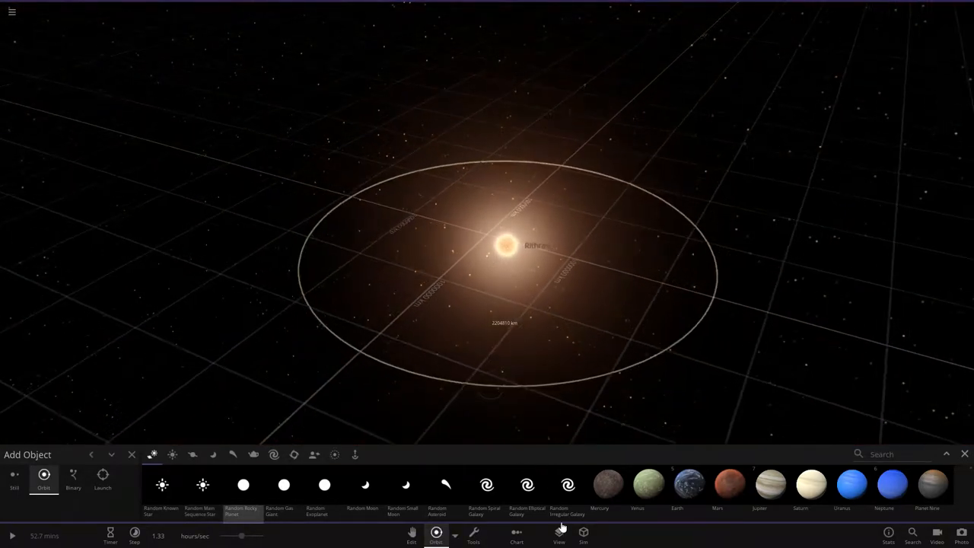
pyautogui.click(558, 536)
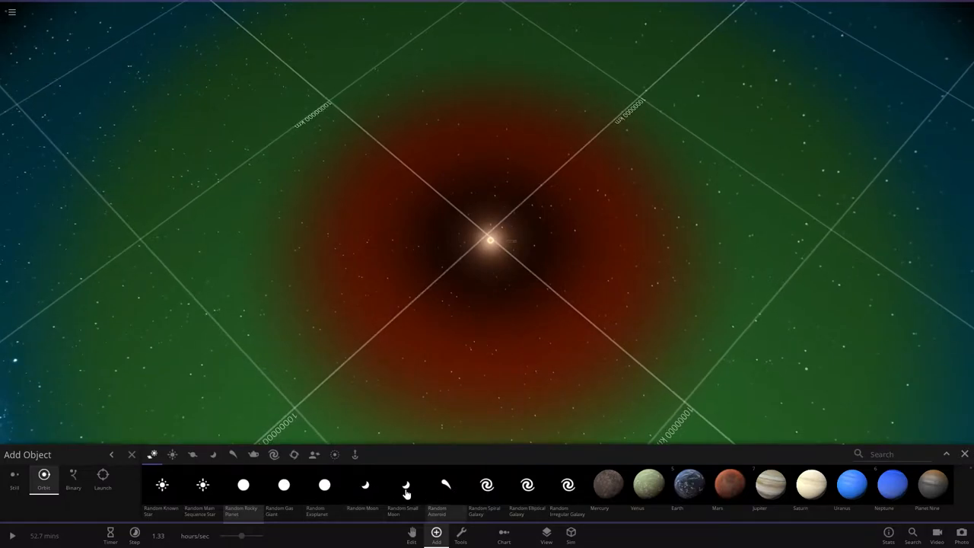
pyautogui.moveTo(264, 496)
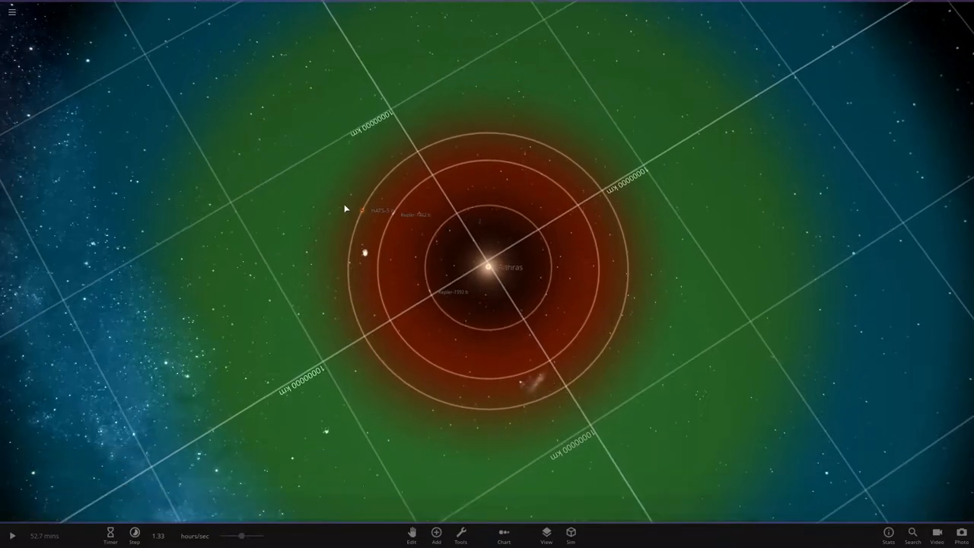
# Select the planet Kepler-1592 b to display its info card.
pyautogui.click(365, 215)
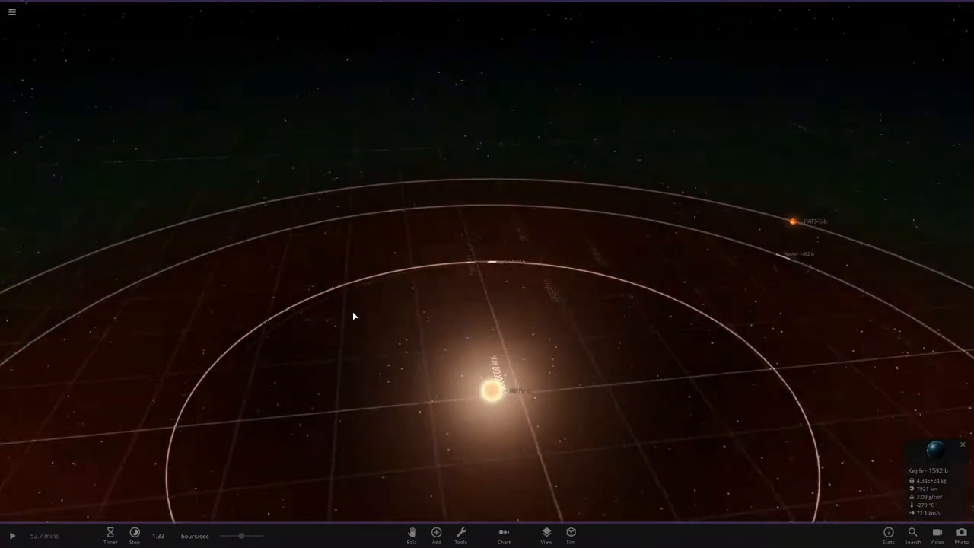
pyautogui.click(437, 535)
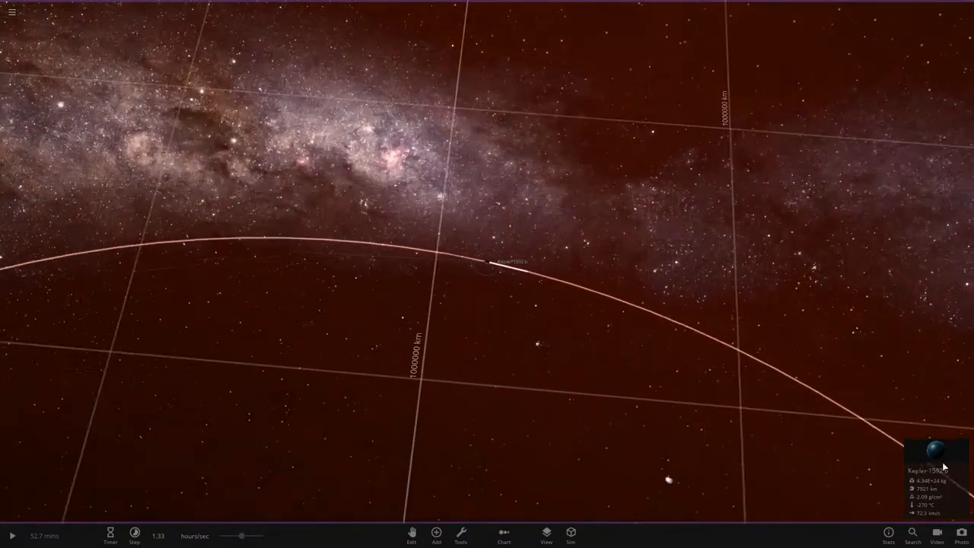
# Set Kepler-1592 b's surface colours to Custom: cyan high, blue middle, green lowlands.
pyautogui.click(937, 453)
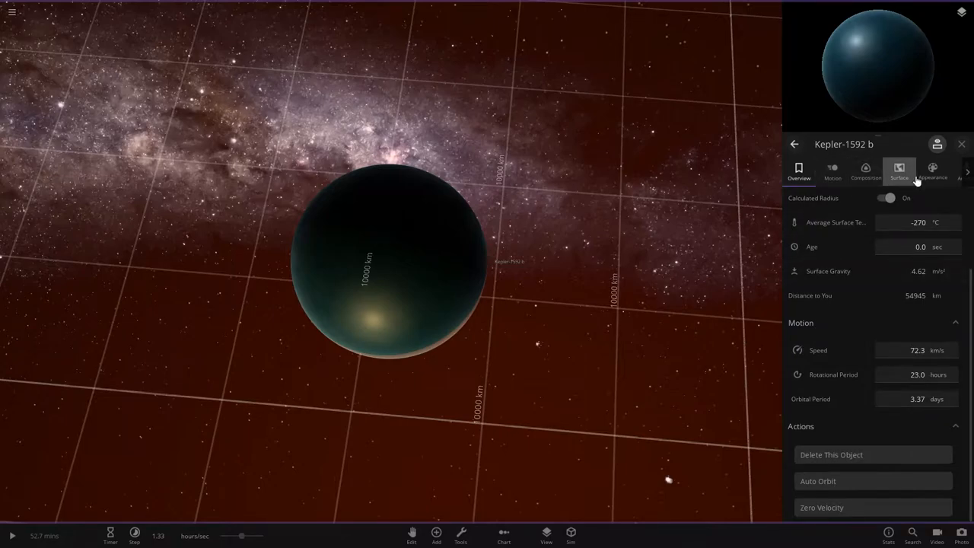
pyautogui.click(933, 171)
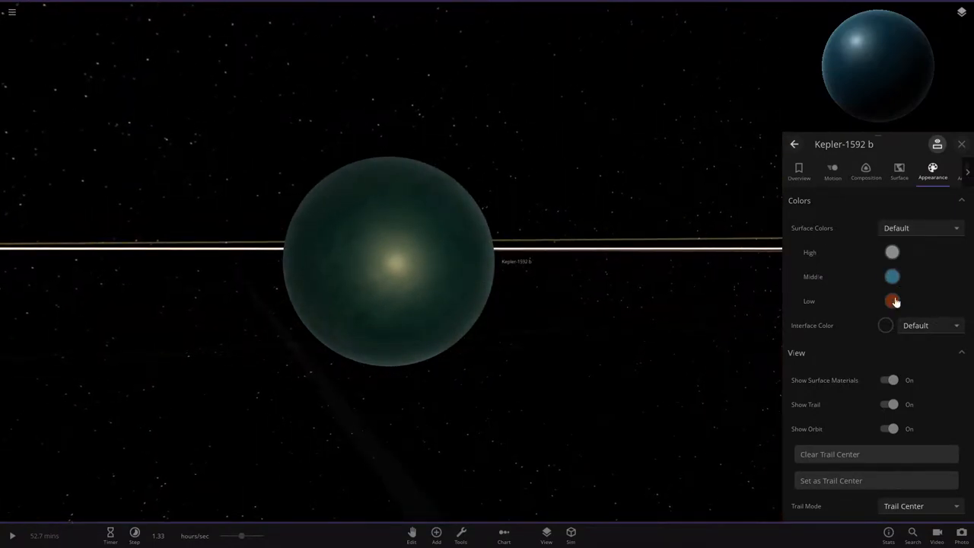
pyautogui.click(892, 301)
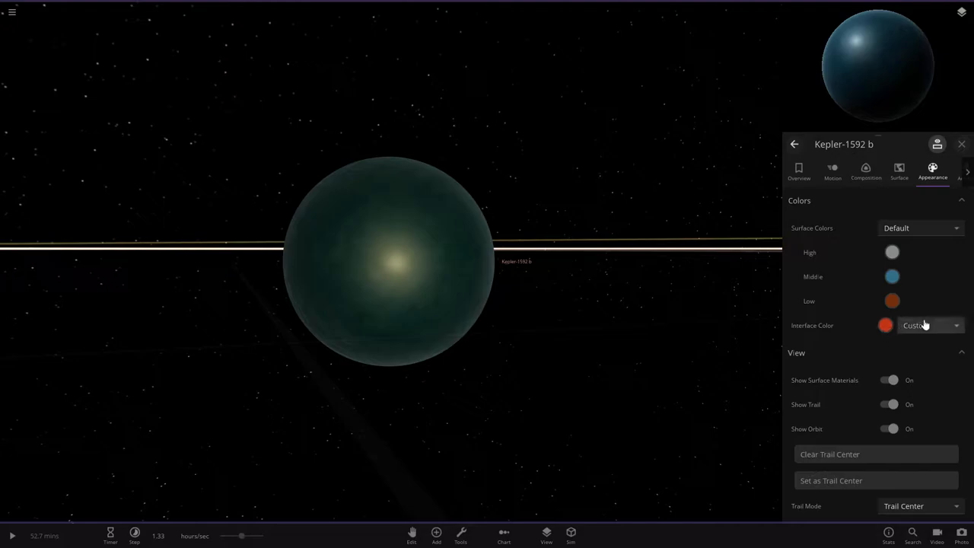
pyautogui.click(921, 325)
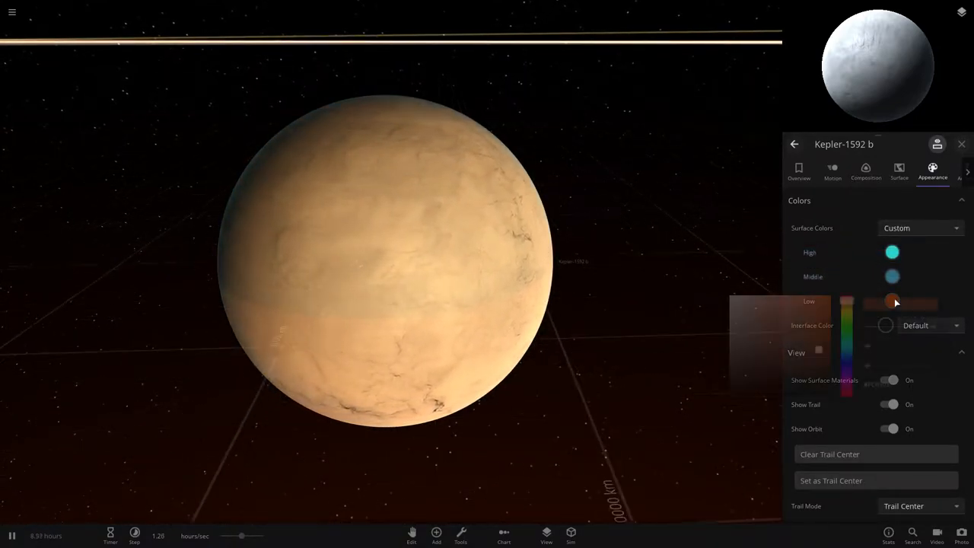
pyautogui.click(893, 302)
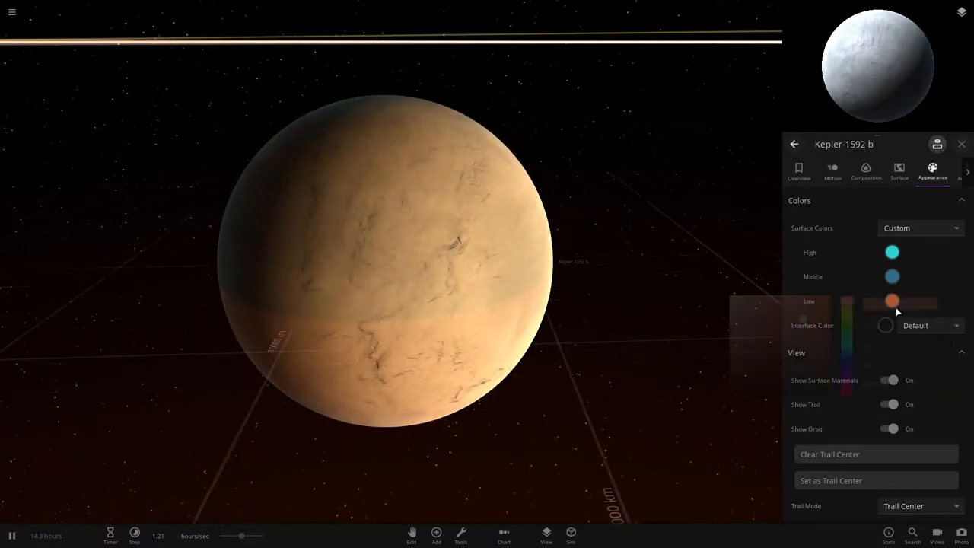
pyautogui.click(893, 301)
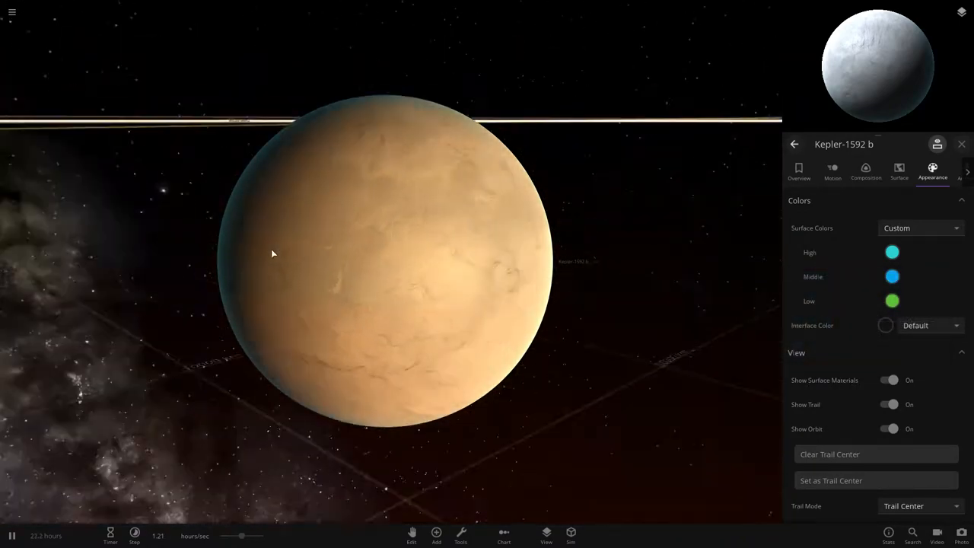
pyautogui.click(899, 169)
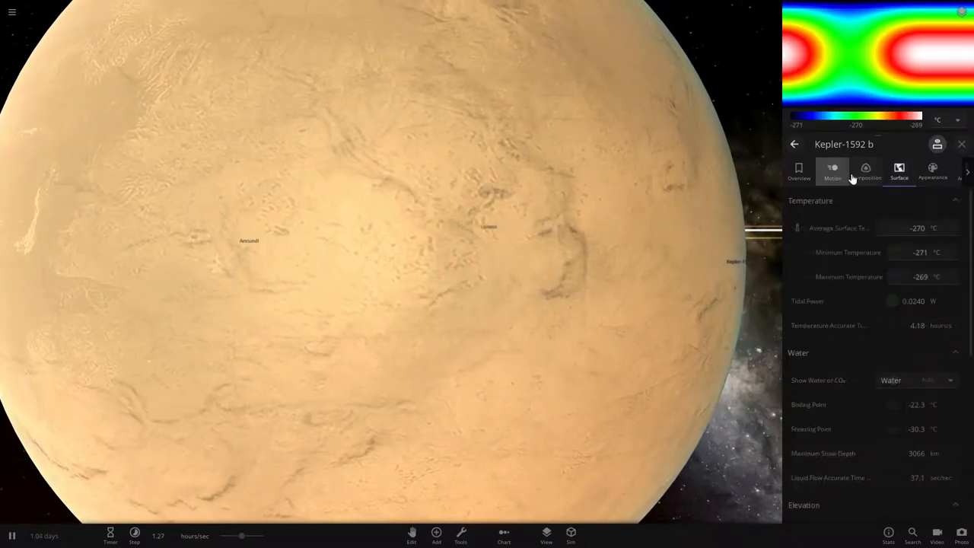
# Adjust Kepler-1592 b's composition slider so it becomes pure silicate.
pyautogui.click(866, 171)
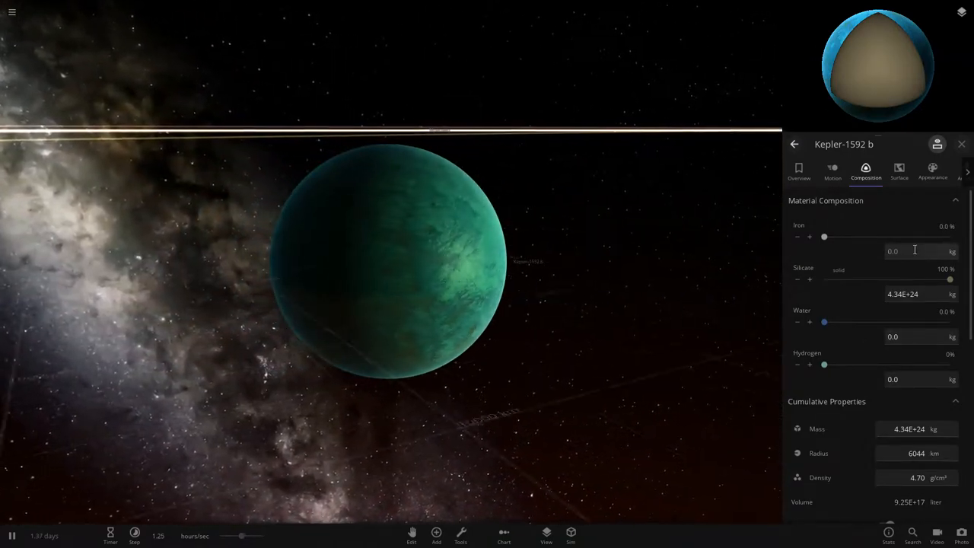
pyautogui.moveTo(823, 236); pyautogui.dragTo(843, 236)
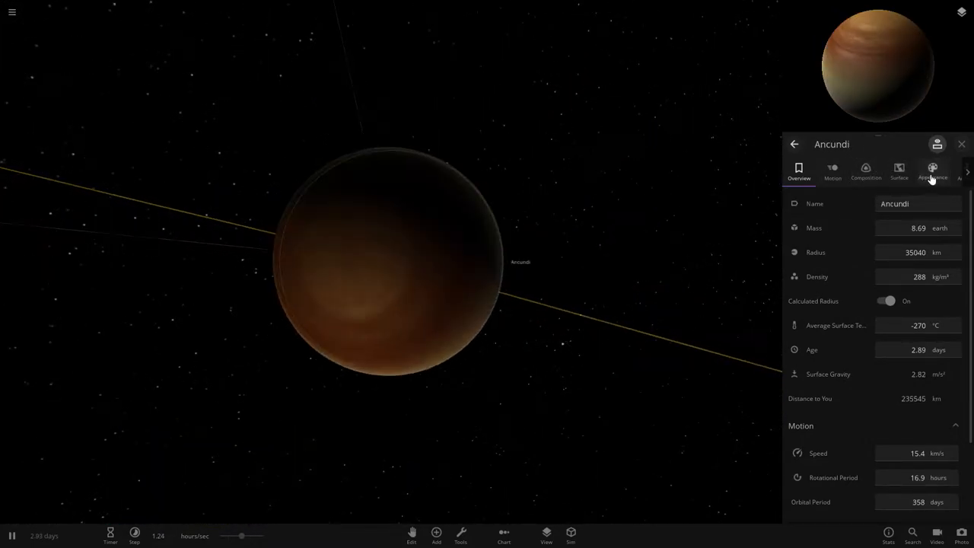
# Add two extra band colours to Ancundi and tint a new band toward green.
pyautogui.click(932, 170)
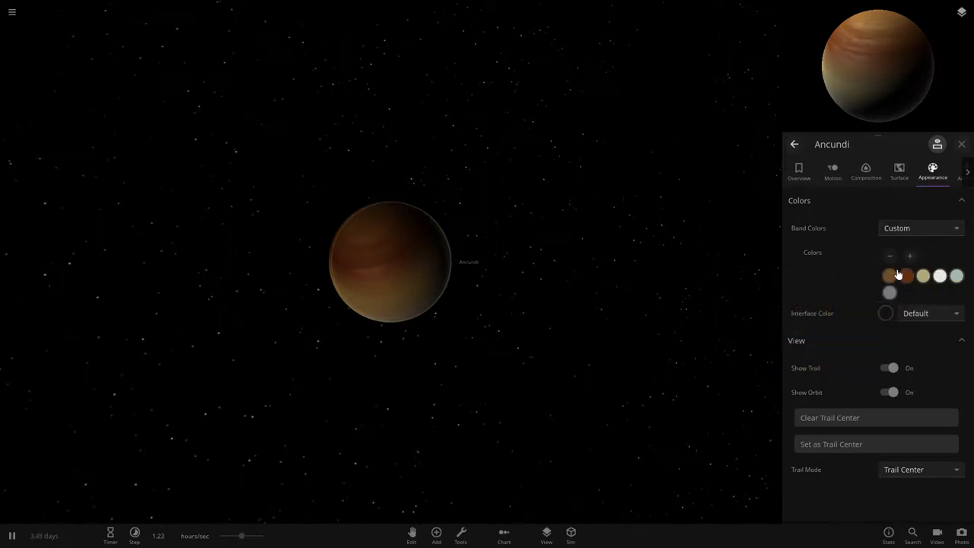
pyautogui.click(910, 255)
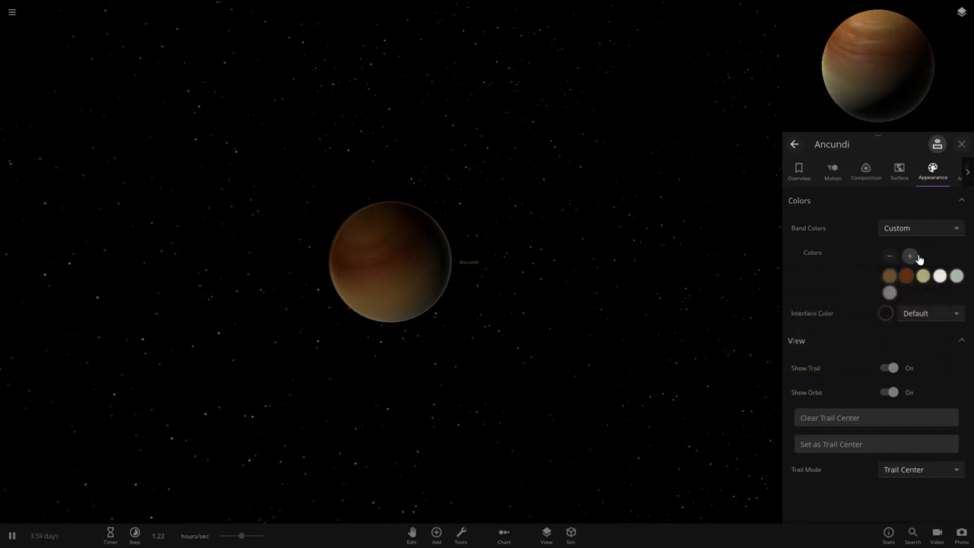
pyautogui.click(910, 256)
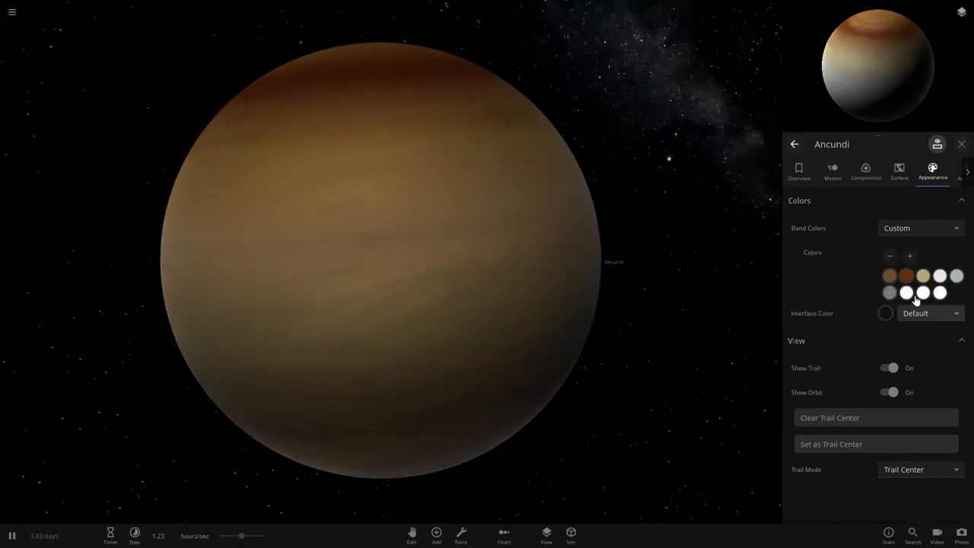
pyautogui.click(906, 292)
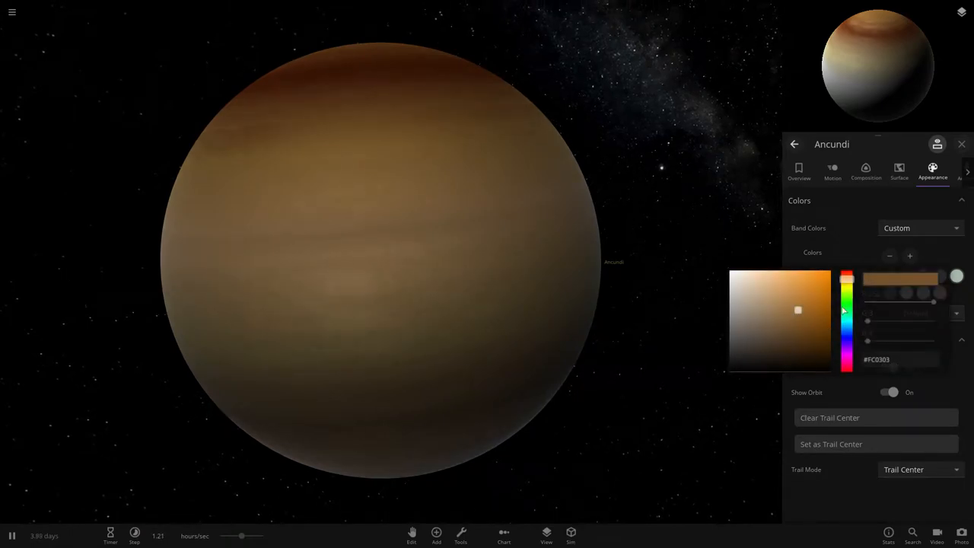
pyautogui.moveTo(847, 282); pyautogui.dragTo(847, 335)
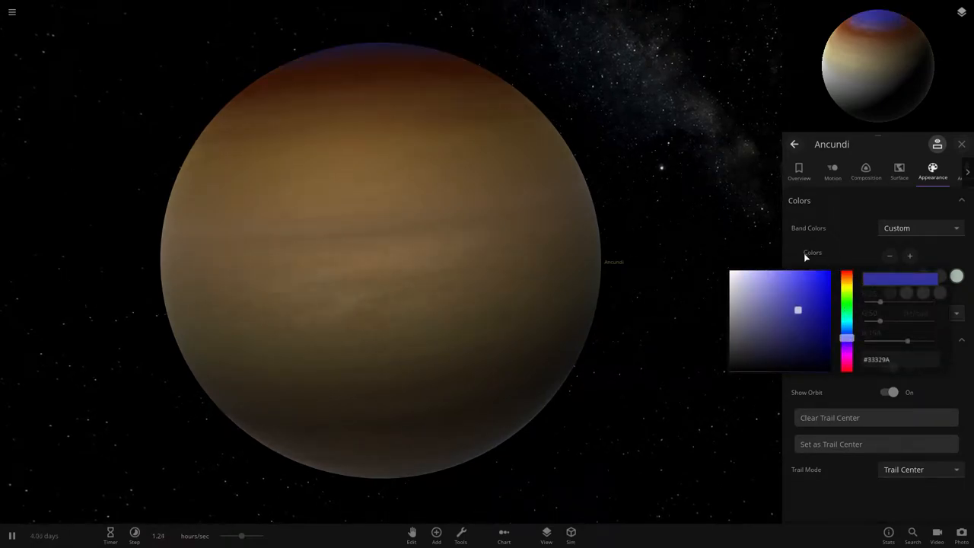
pyautogui.moveTo(848, 276); pyautogui.dragTo(847, 334)
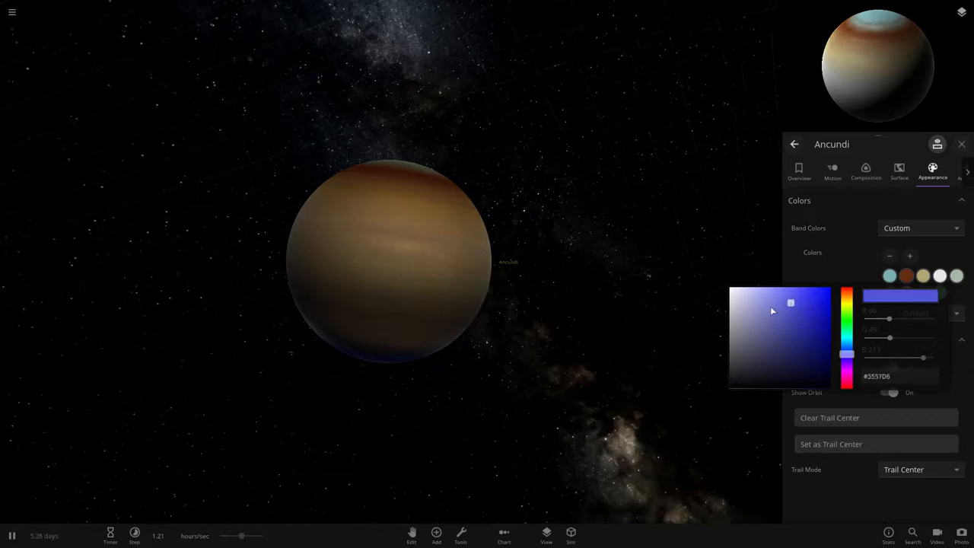
pyautogui.moveTo(791, 303); pyautogui.dragTo(777, 337)
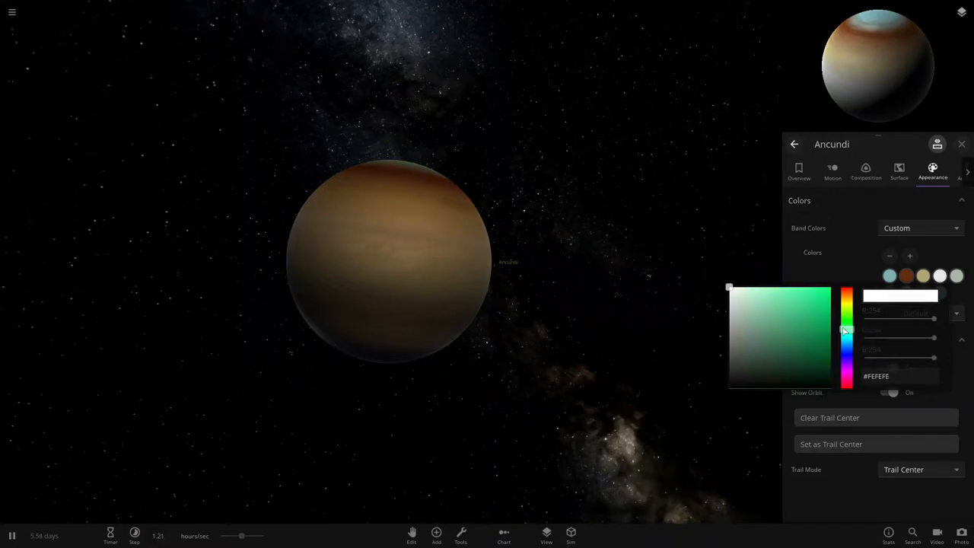
pyautogui.click(796, 321)
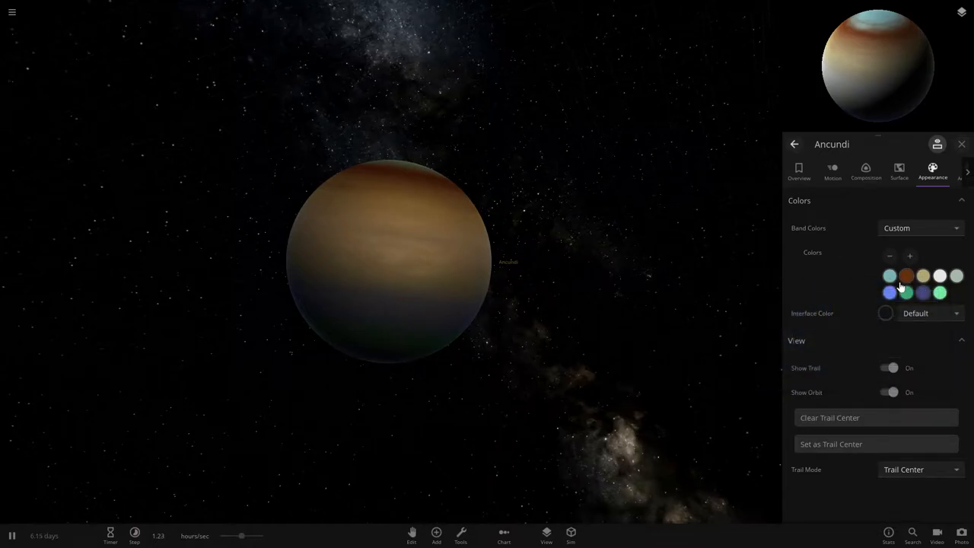
# Recolour two of Ancundi's band swatches to dark red and green.
pyautogui.click(890, 276)
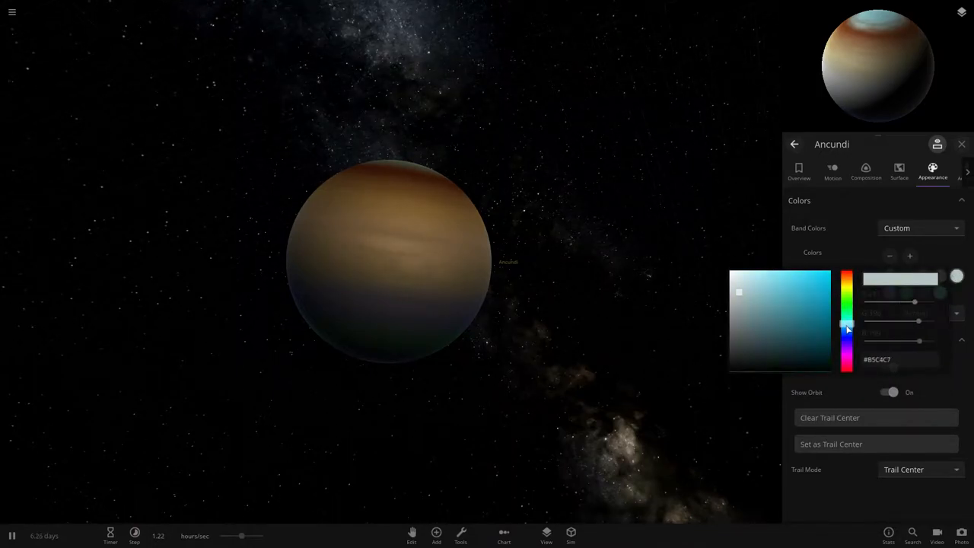
pyautogui.moveTo(848, 327); pyautogui.dragTo(847, 365)
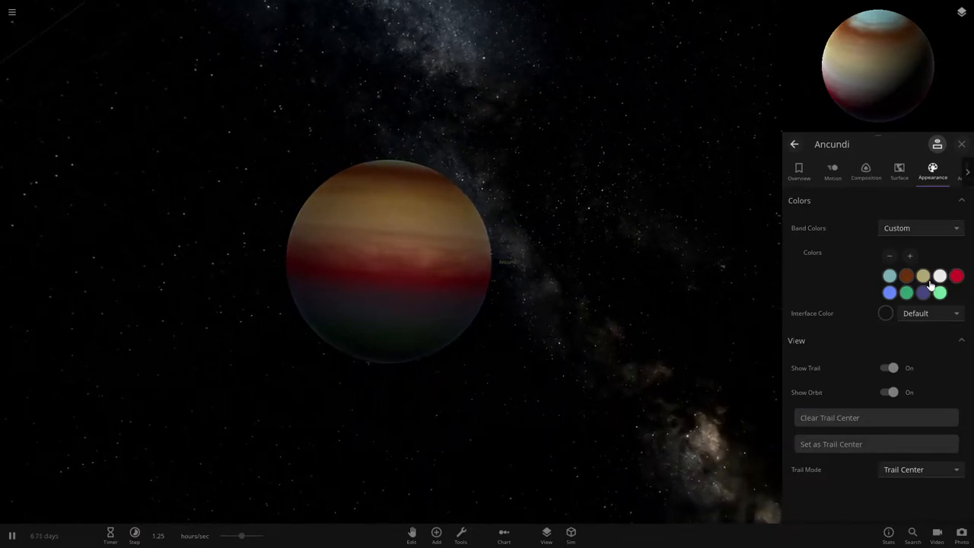
pyautogui.click(957, 276)
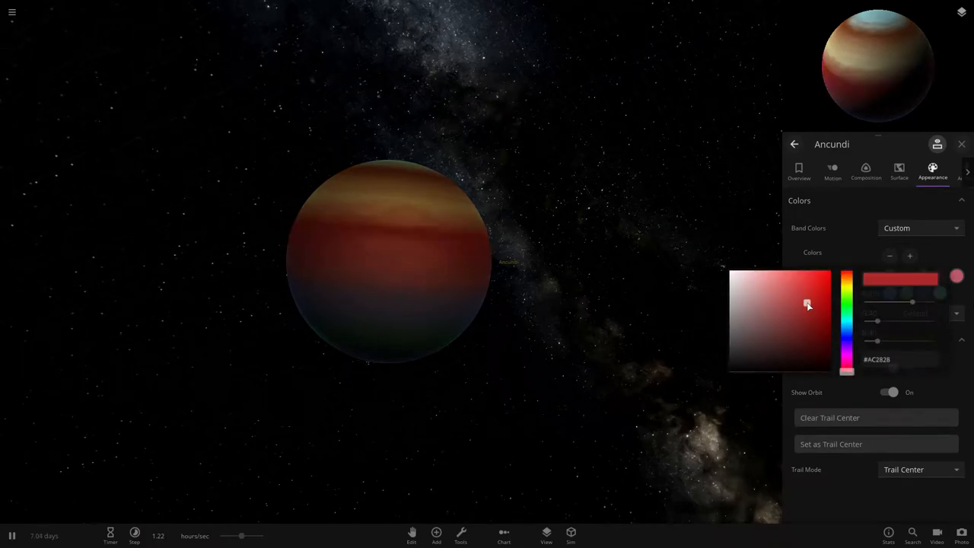
pyautogui.moveTo(808, 305); pyautogui.dragTo(775, 351)
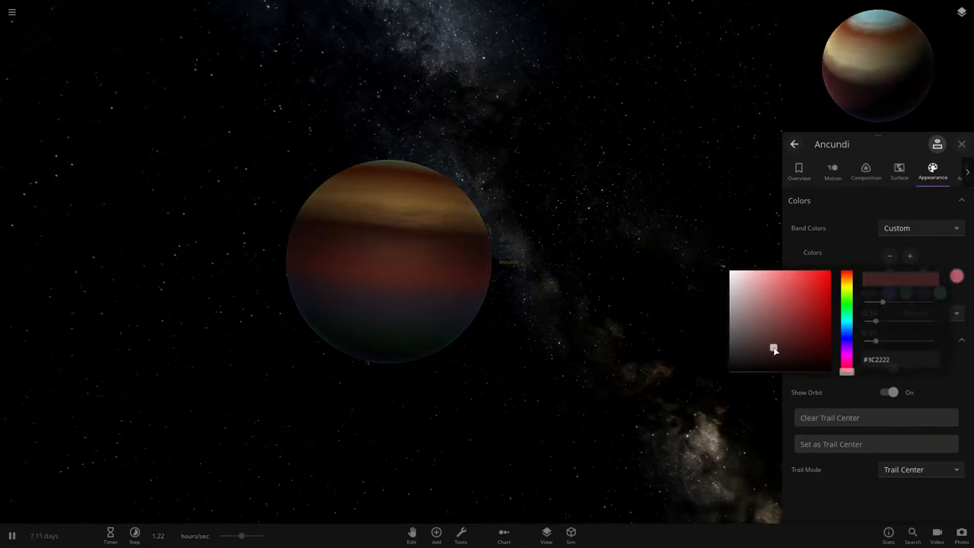
pyautogui.click(778, 302)
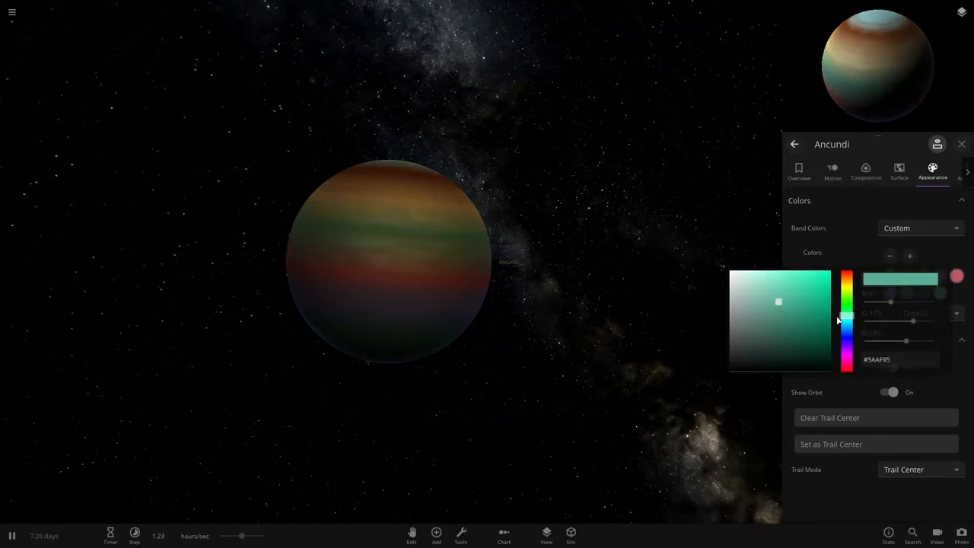
pyautogui.moveTo(779, 302); pyautogui.dragTo(800, 298)
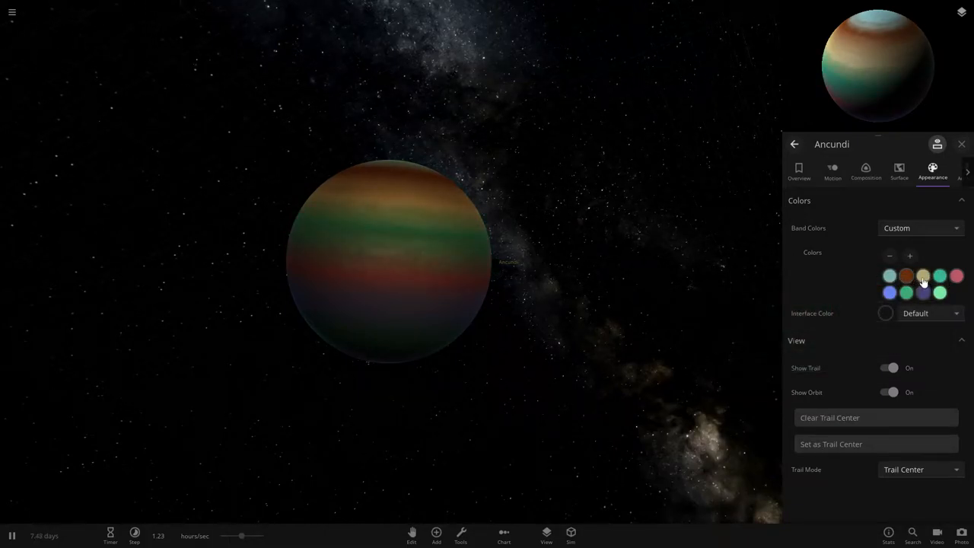
pyautogui.click(907, 275)
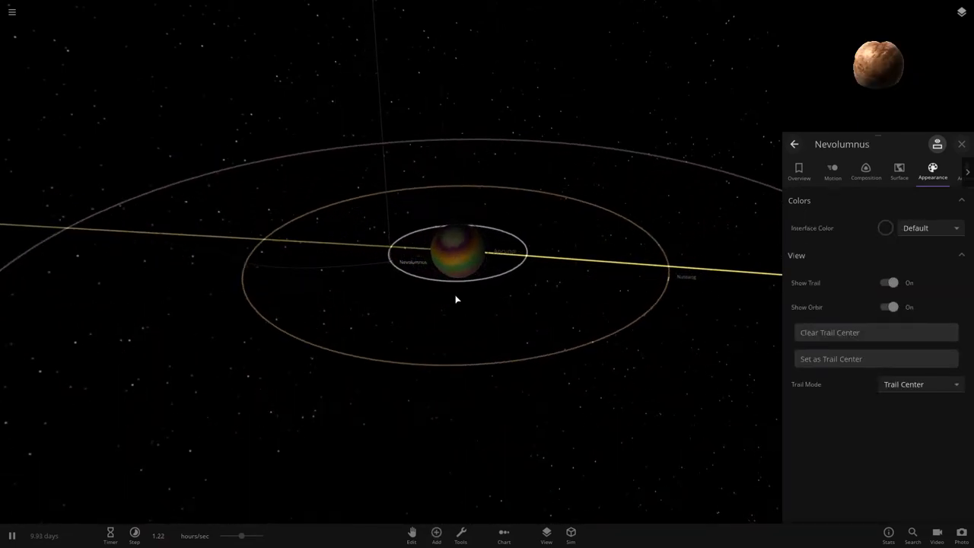
# Scroll the view of Nevolumnus with its appearance settings open.
pyautogui.scroll(-3)
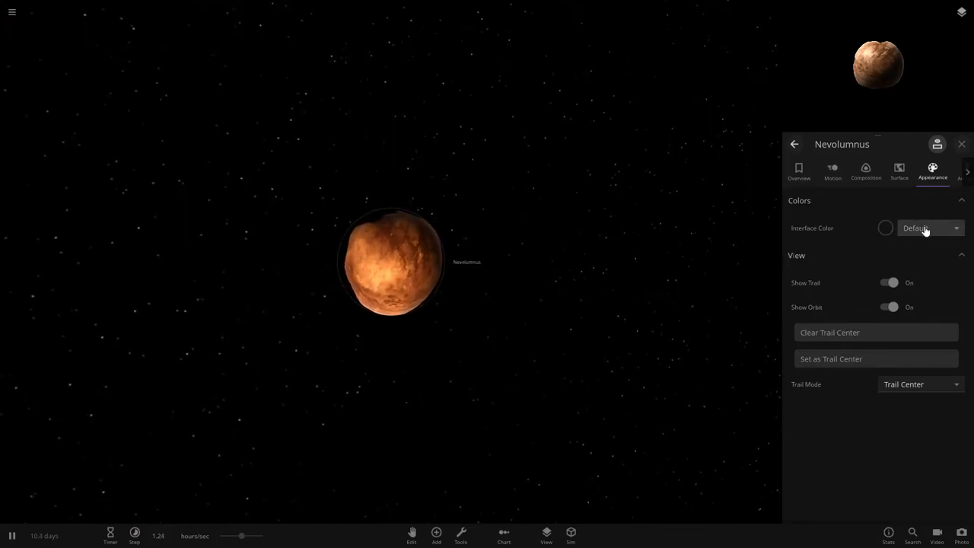
pyautogui.moveTo(924, 231)
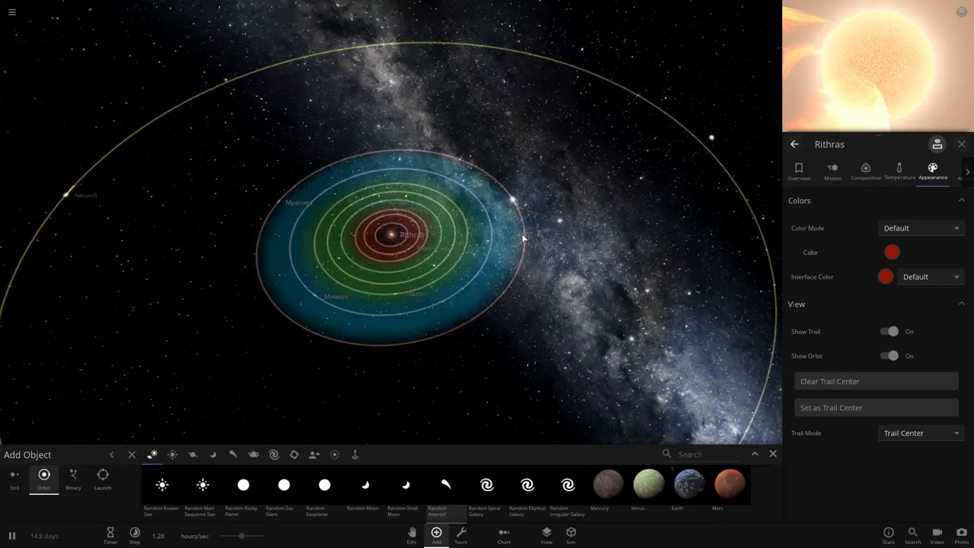
# Give the star Rithras a custom deep purple colour.
pyautogui.click(892, 251)
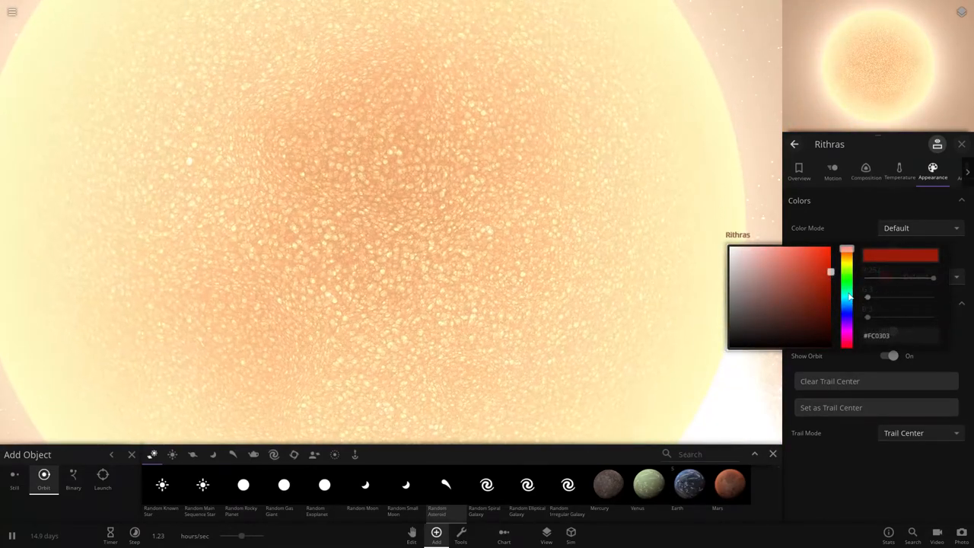
pyautogui.click(814, 299)
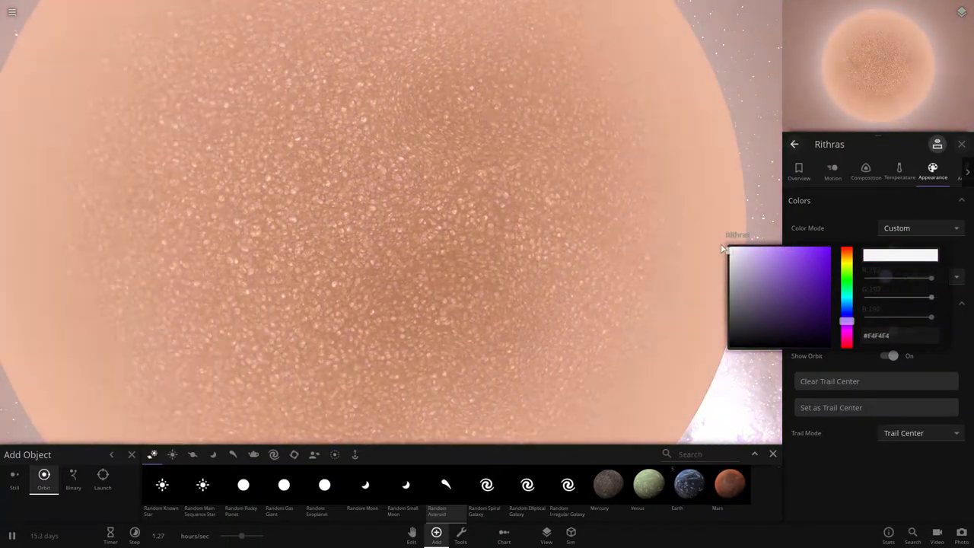
pyautogui.click(804, 288)
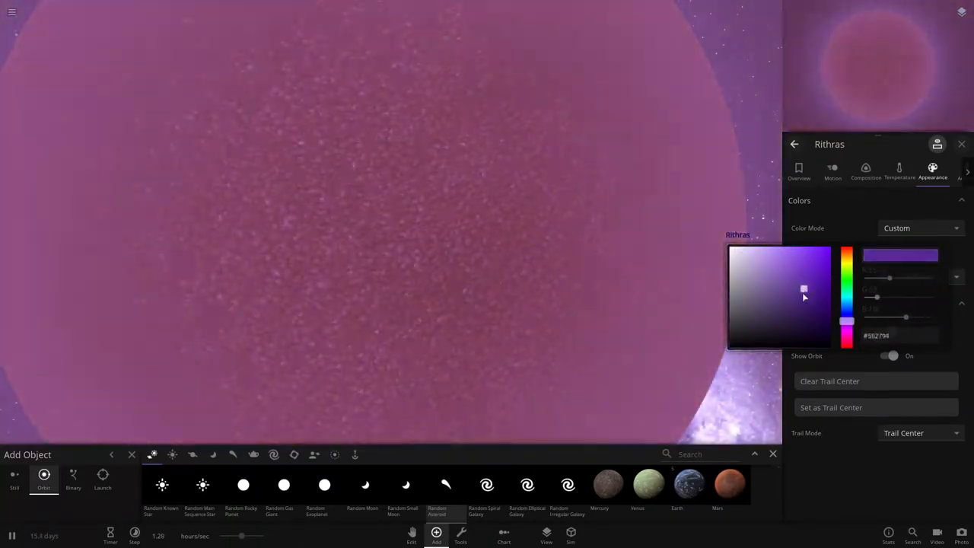
pyautogui.moveTo(804, 289); pyautogui.dragTo(771, 290)
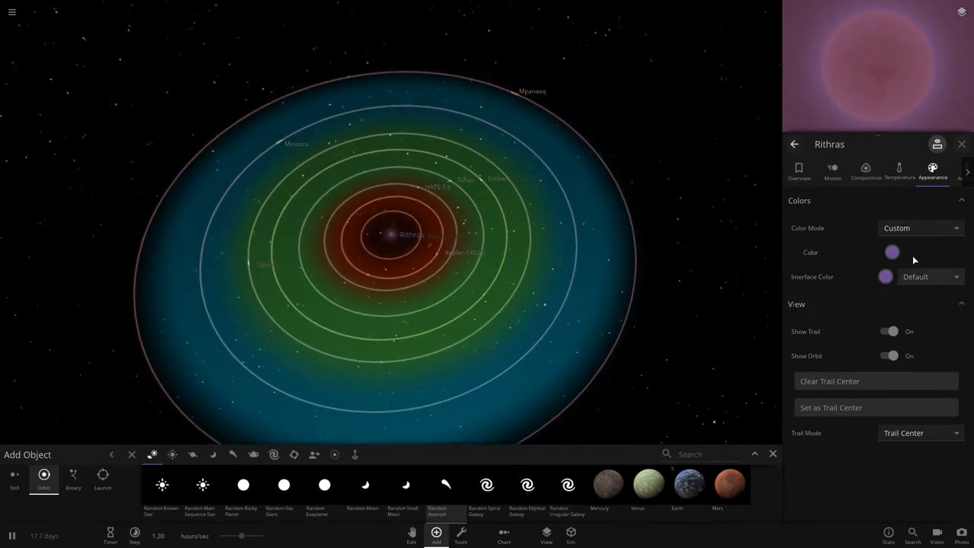
# Select Mpanaeq's moon Onox and view its silicate-and-iron composition.
pyautogui.click(892, 252)
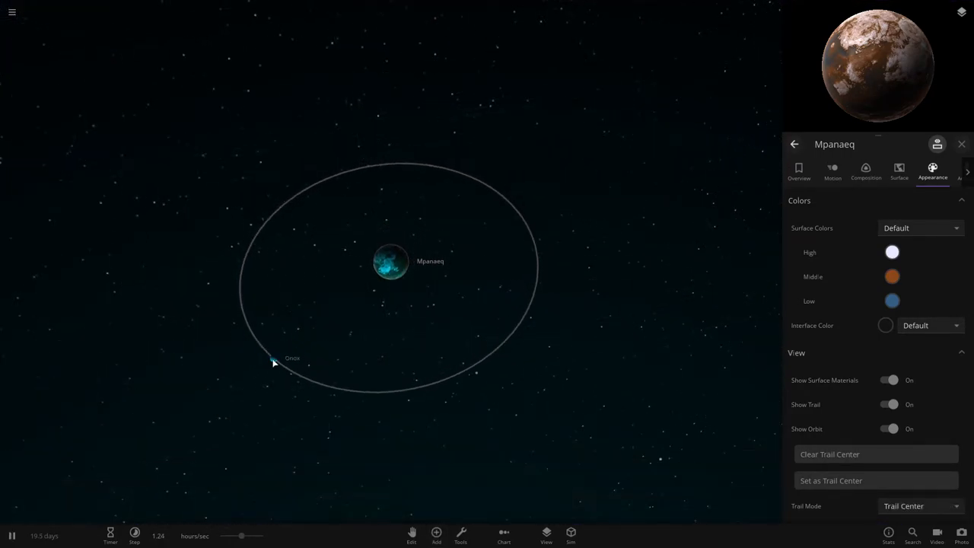
pyautogui.click(274, 362)
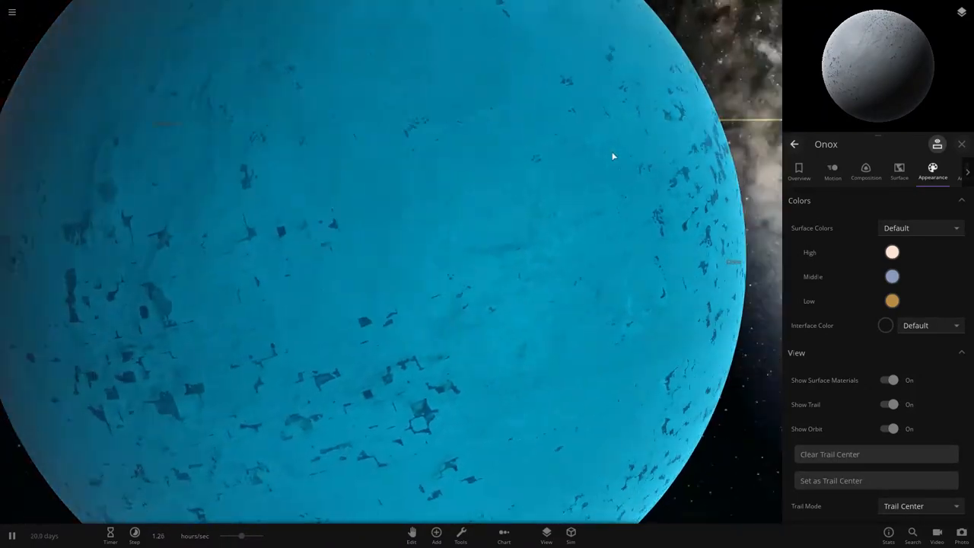
pyautogui.click(866, 172)
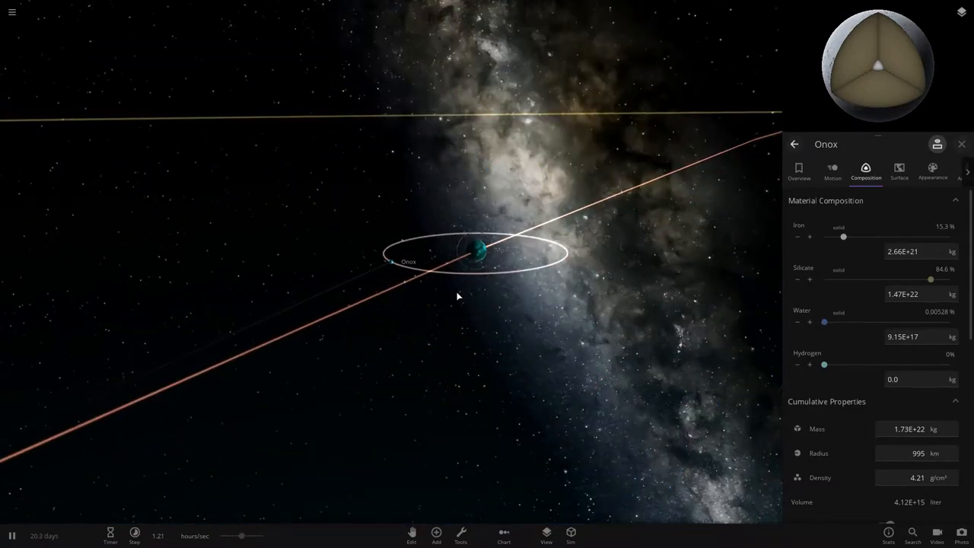
# Place the elliptical galaxy Ivicar, then delete it and refocus on Rithras.
pyautogui.click(436, 533)
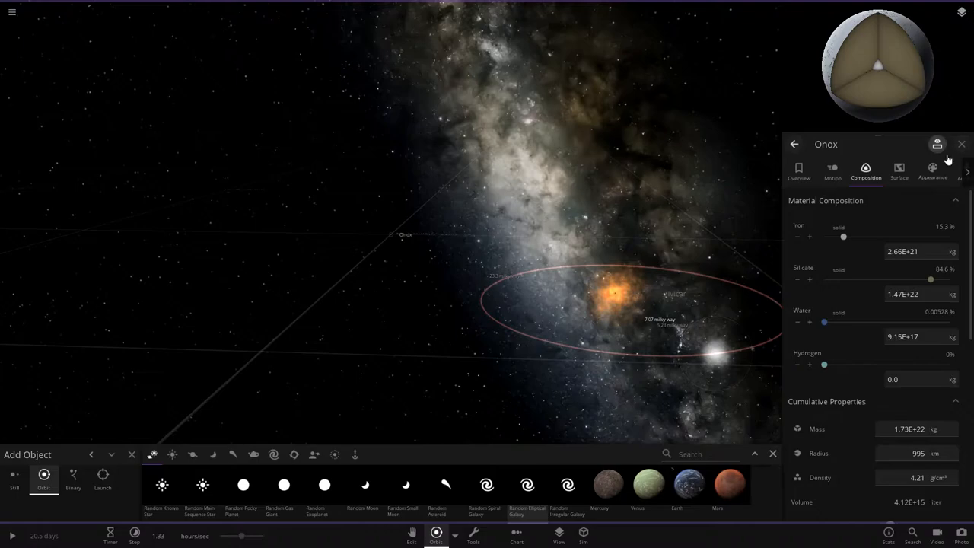
pyautogui.click(962, 144)
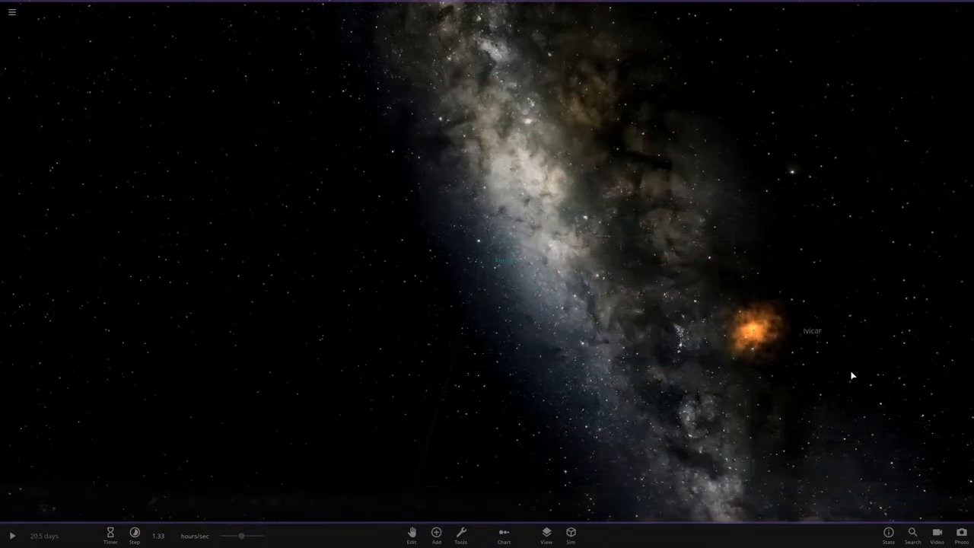
pyautogui.click(754, 332)
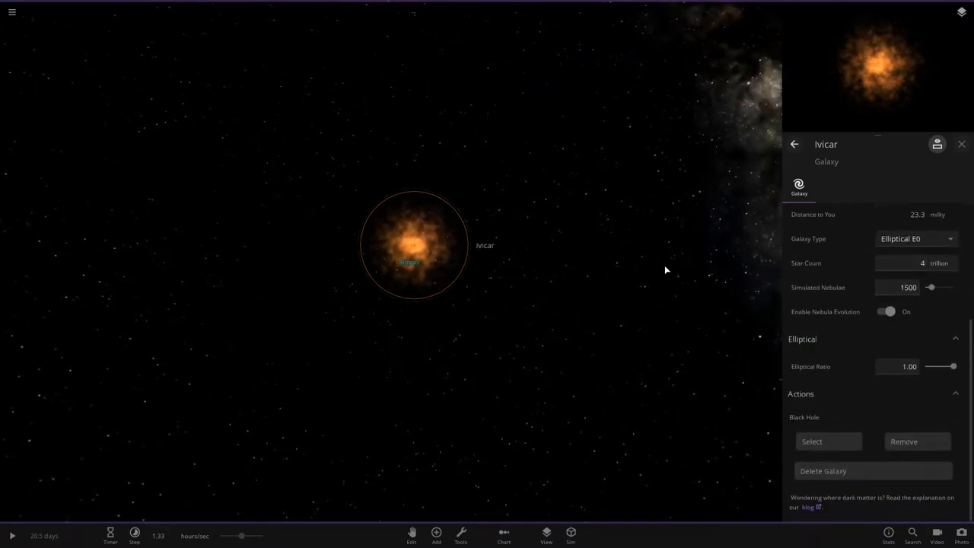
pyautogui.click(962, 144)
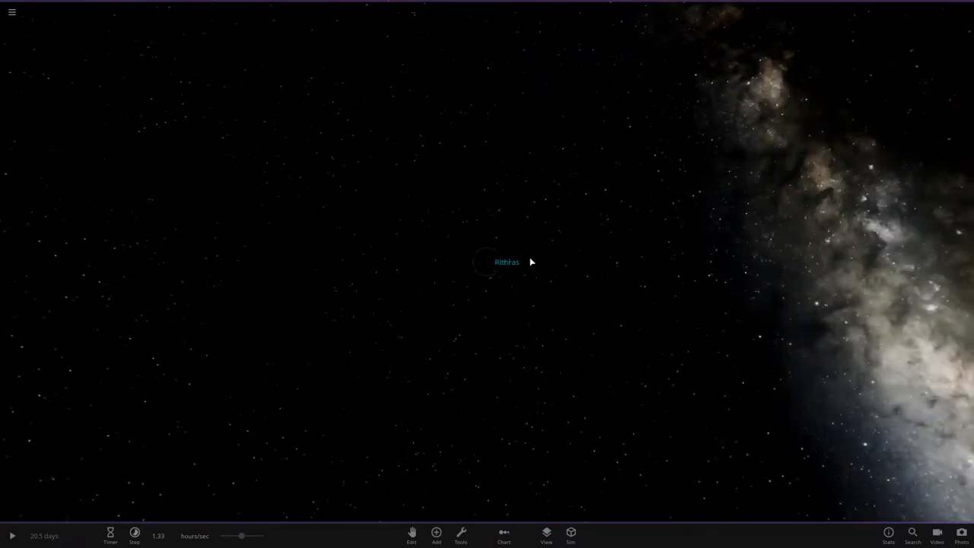
pyautogui.click(488, 262)
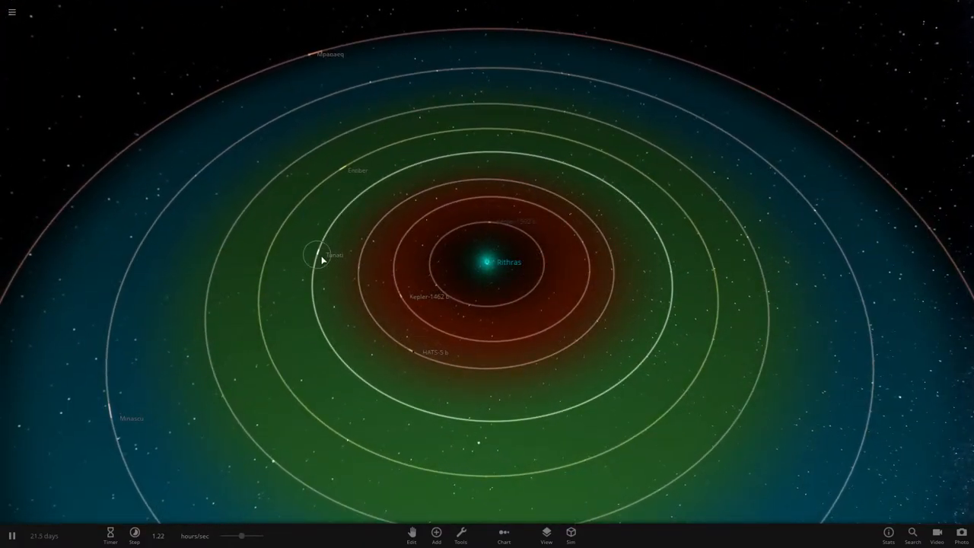
# Select the planet Tunati to see its surface temperature, averaging −269 °C.
pyautogui.click(316, 255)
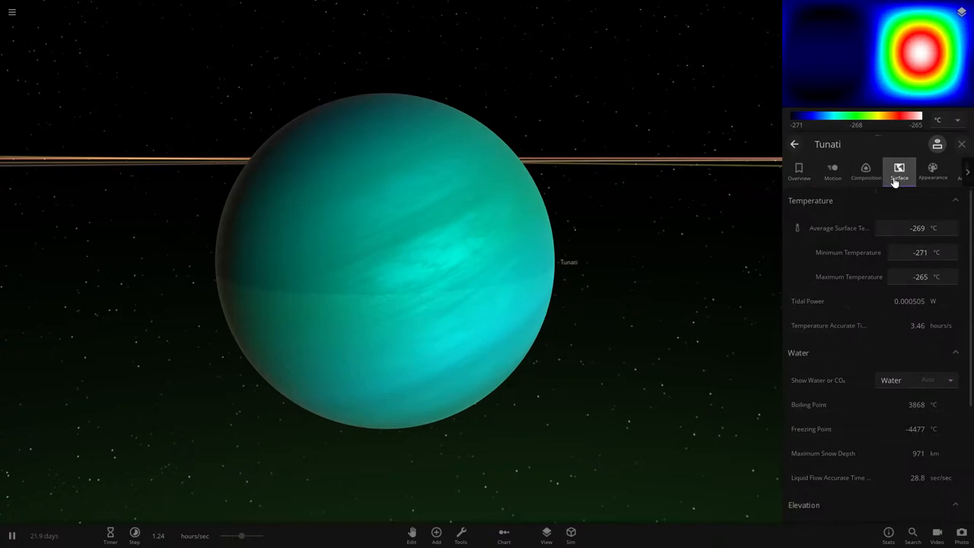
# Show Tunati's appearance settings, then bring up the add-object library.
pyautogui.click(933, 172)
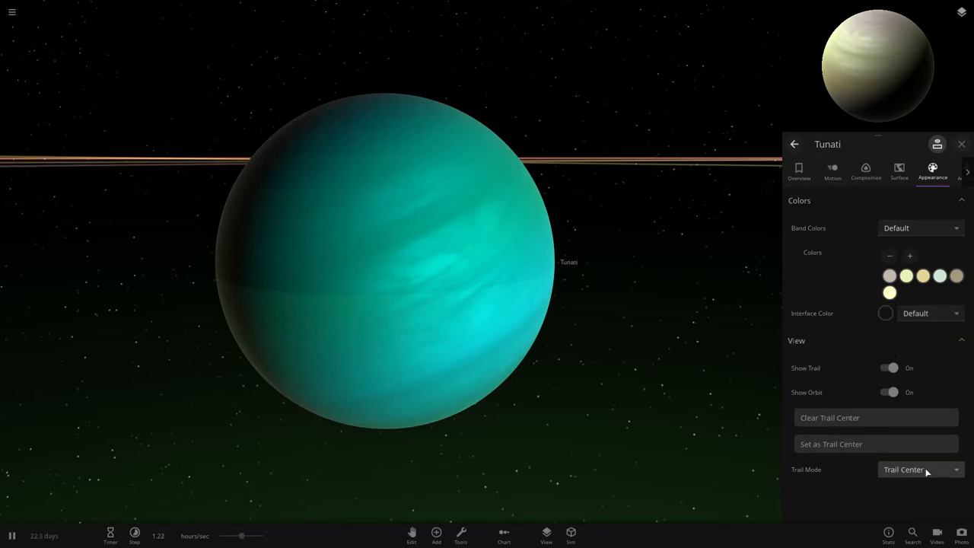
pyautogui.moveTo(899, 307)
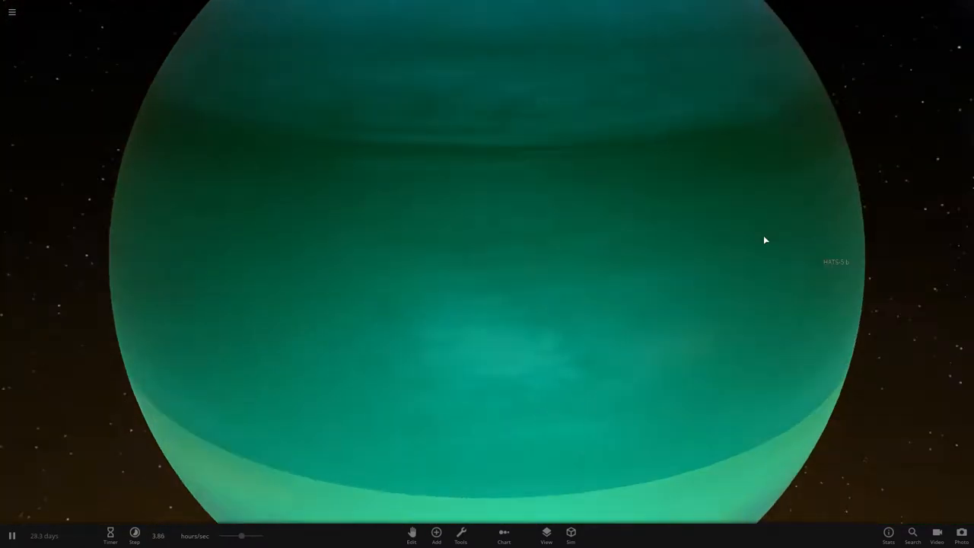
pyautogui.click(436, 535)
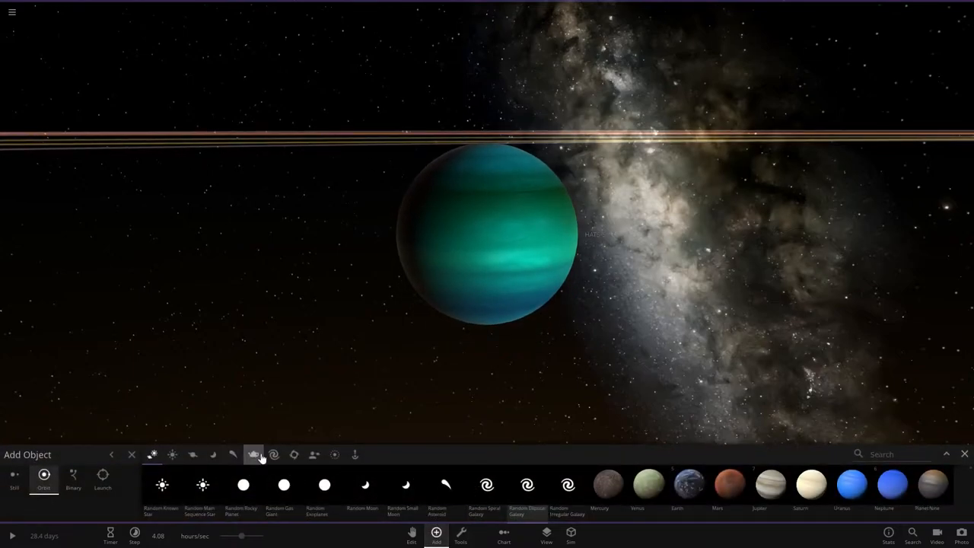
# Switch the Add Object catalogue to the dwarf planets, asteroids and comets category.
pyautogui.click(253, 454)
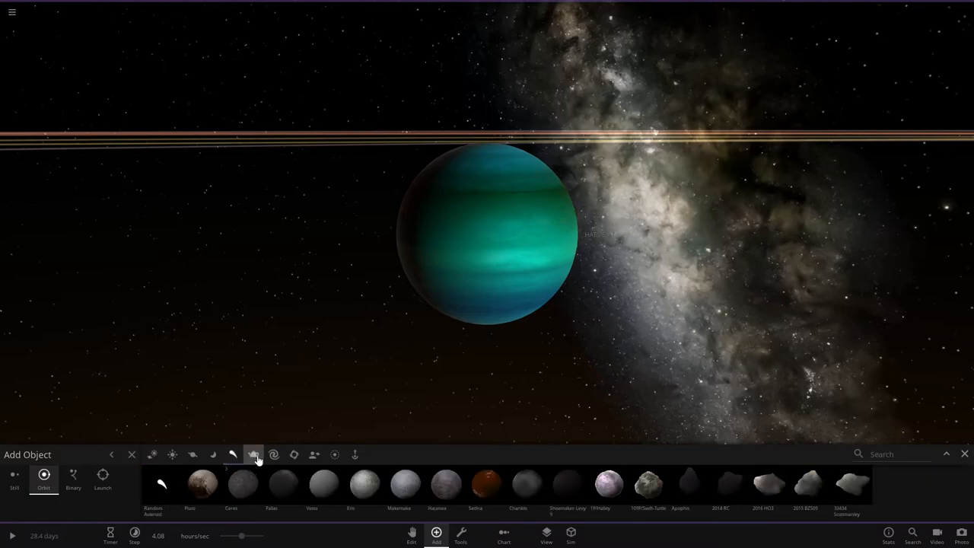
pyautogui.click(253, 455)
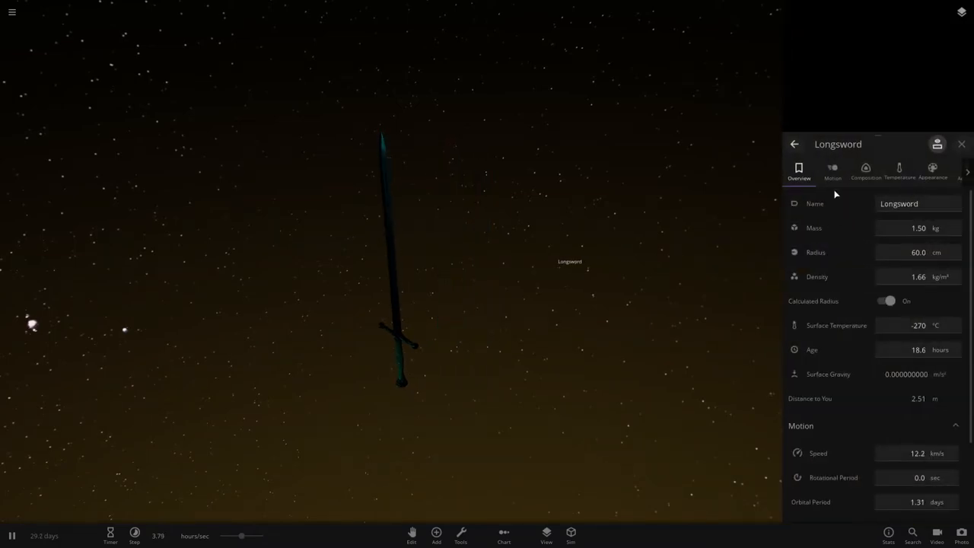
# Show the Longsword's appearance settings while it circles the purple star Rithras.
pyautogui.click(932, 171)
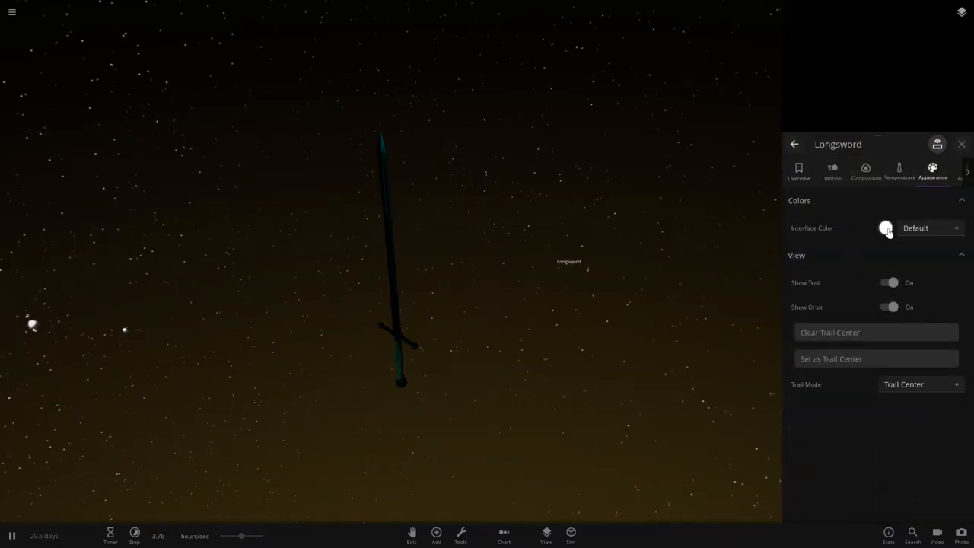
pyautogui.click(886, 229)
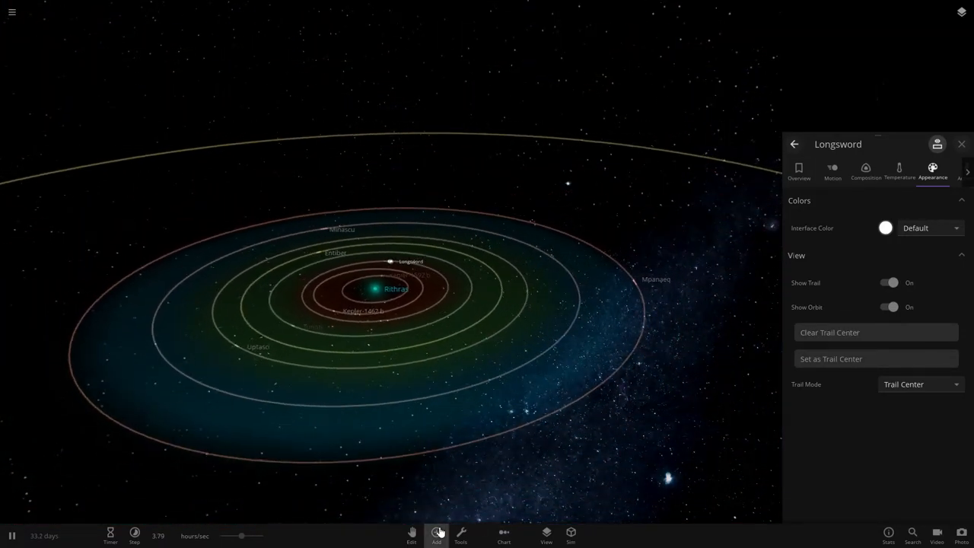
# Place a Black Hole 1 Solar Mass object in orbit near Rithras.
pyautogui.click(436, 536)
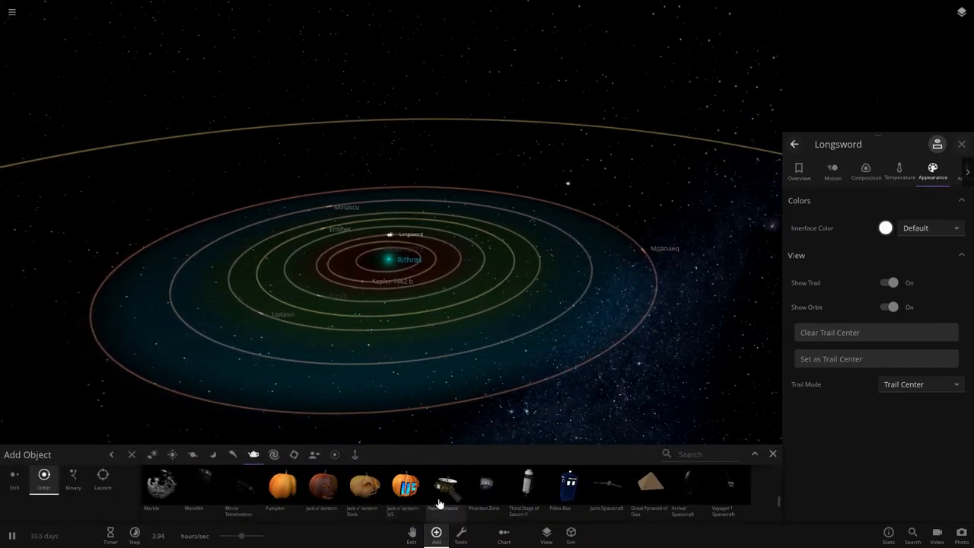
pyautogui.moveTo(405, 486)
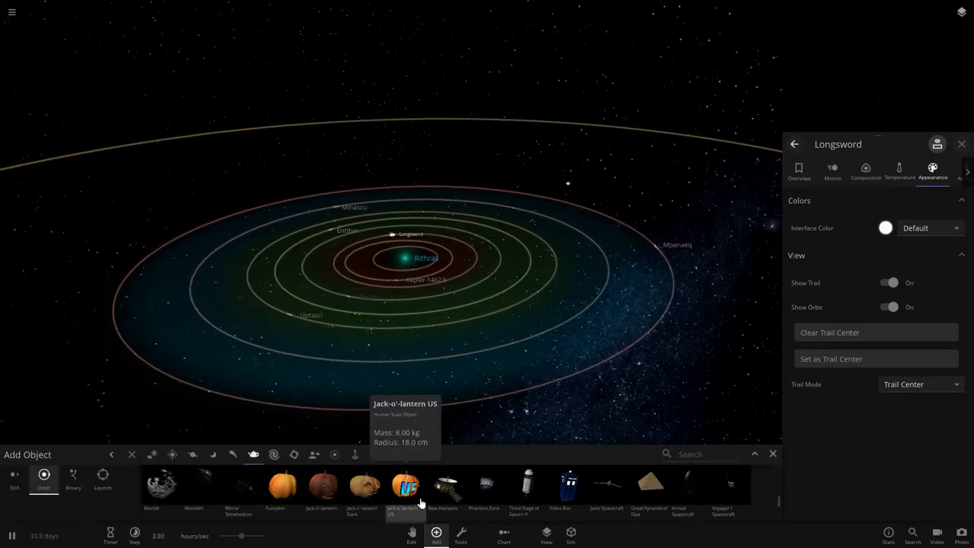
pyautogui.click(233, 455)
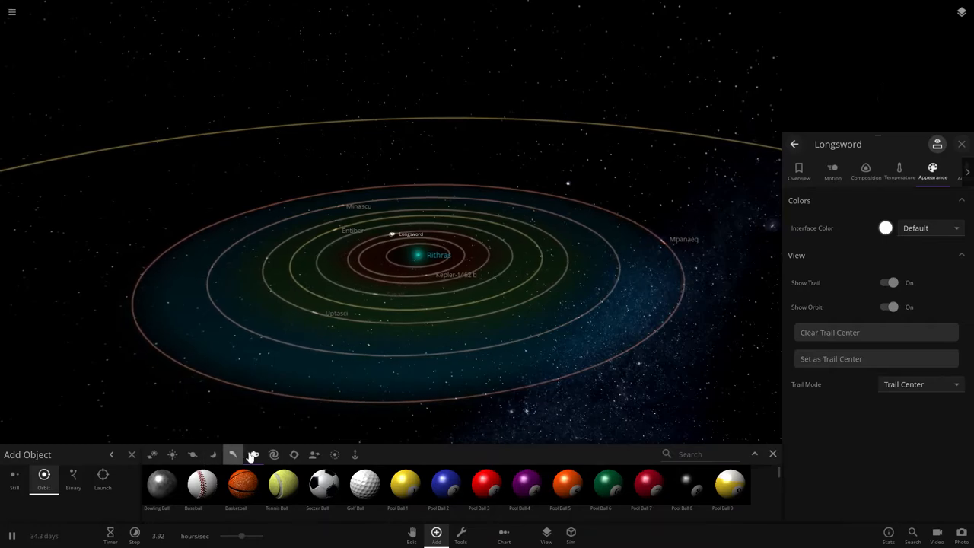
pyautogui.click(314, 454)
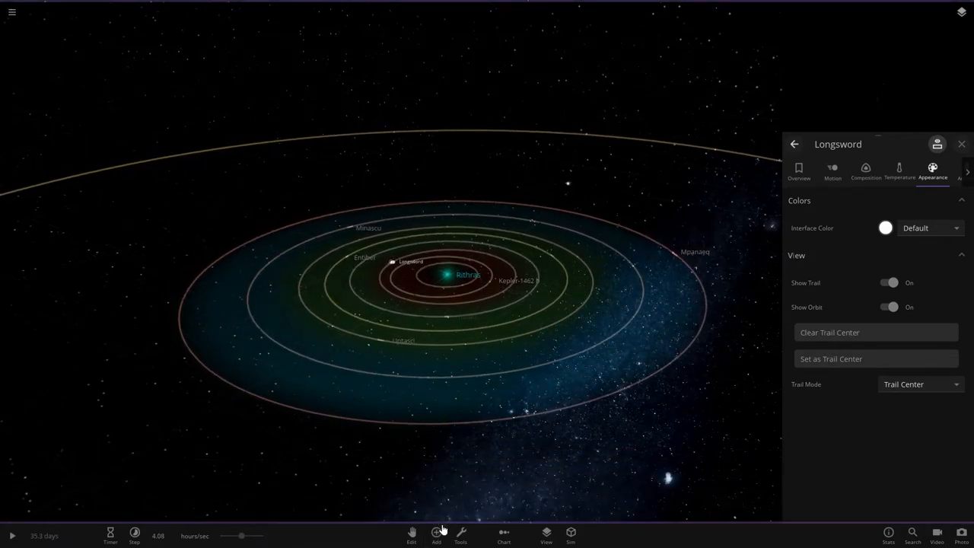
pyautogui.click(436, 534)
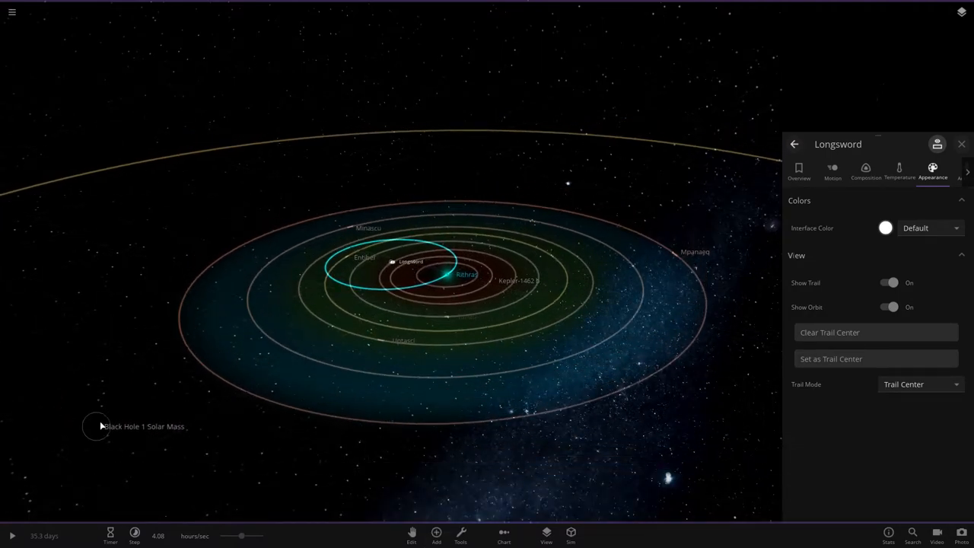
pyautogui.click(96, 427)
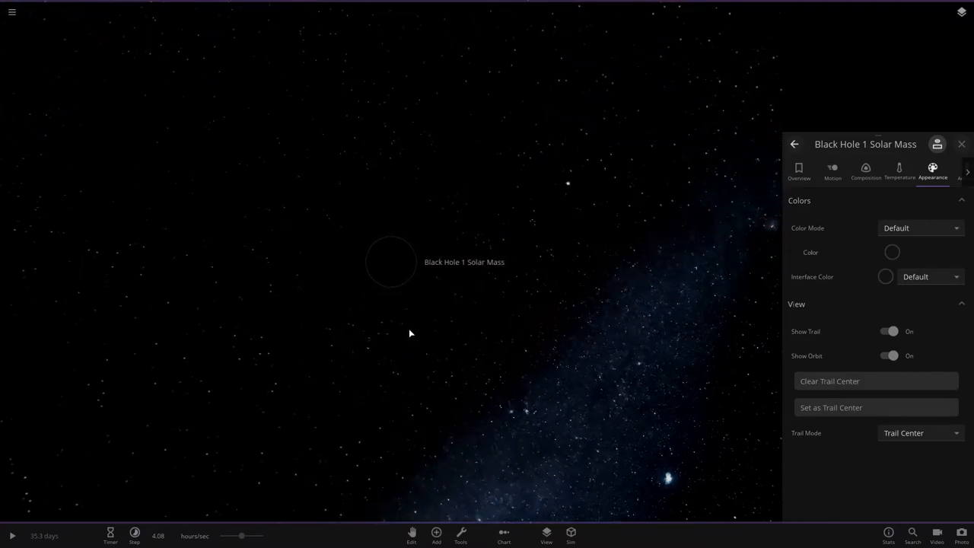
# Set the black hole's Color Mode to Custom with an orange glow.
pyautogui.click(892, 252)
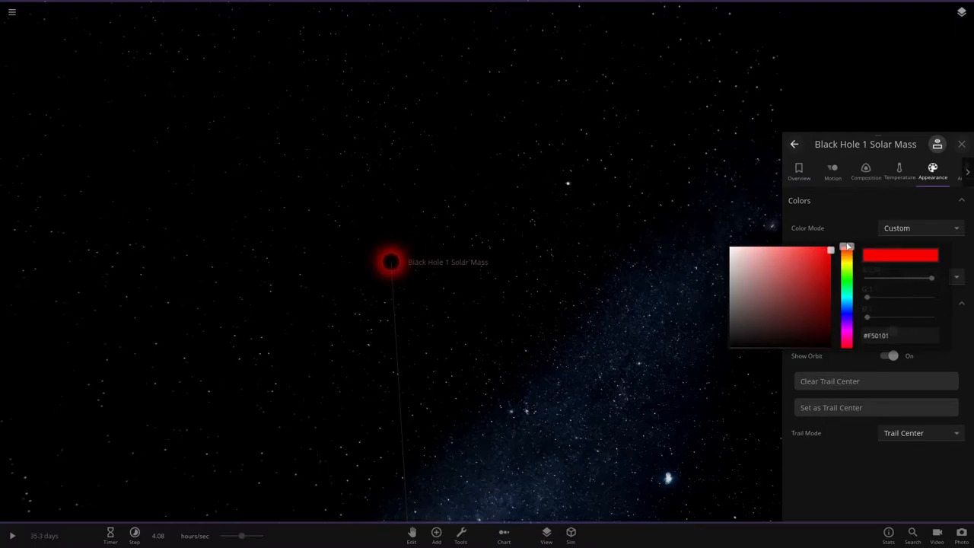
pyautogui.click(847, 255)
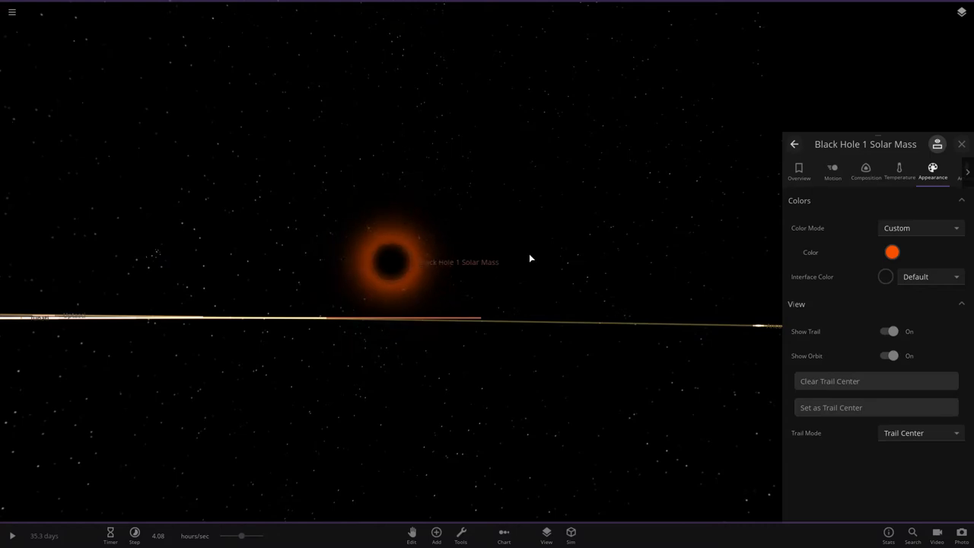
pyautogui.click(436, 533)
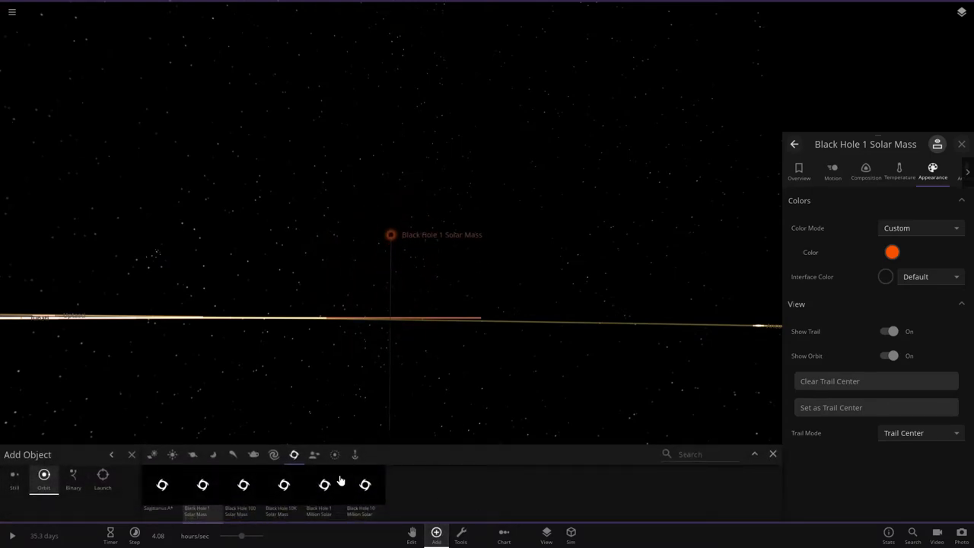
# Pick a ring preset from the ring category to add to a planet.
pyautogui.click(335, 455)
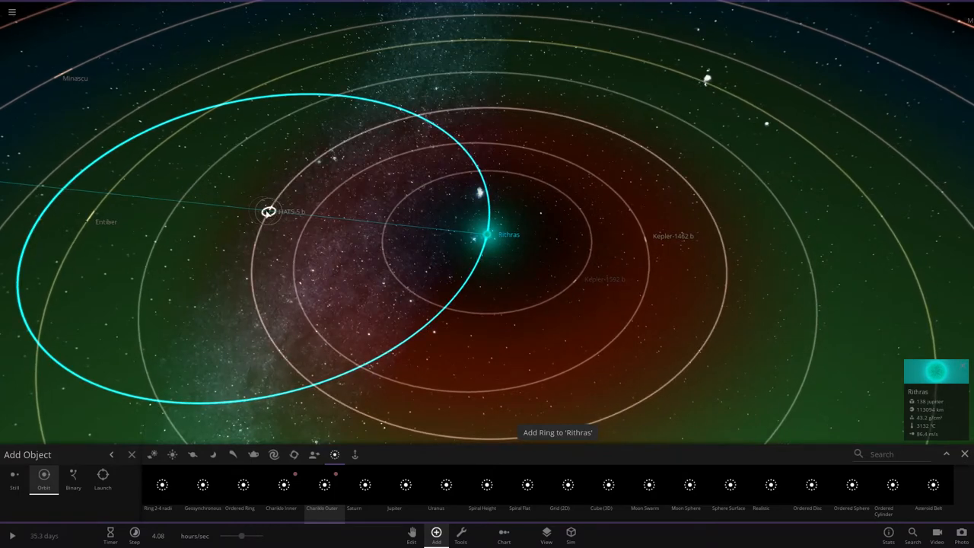
pyautogui.click(268, 212)
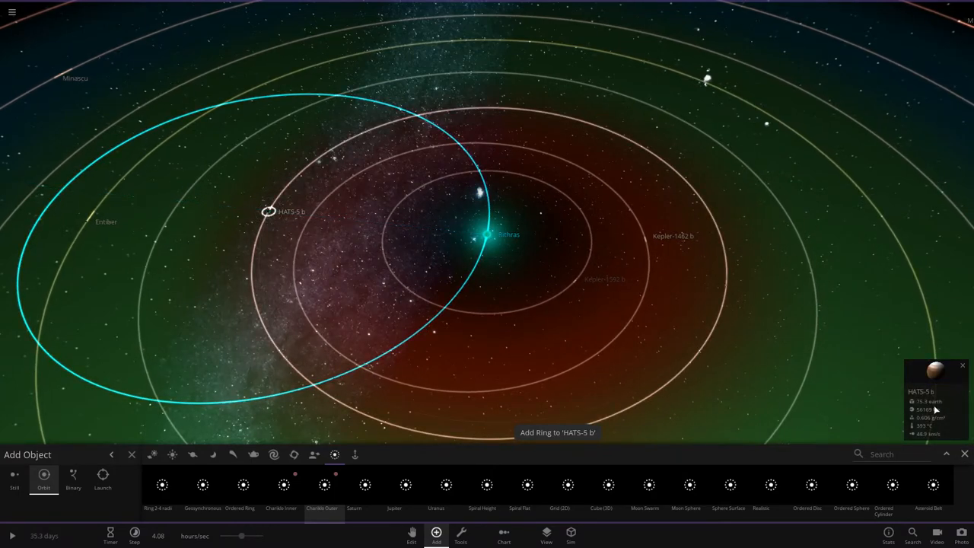
pyautogui.click(485, 236)
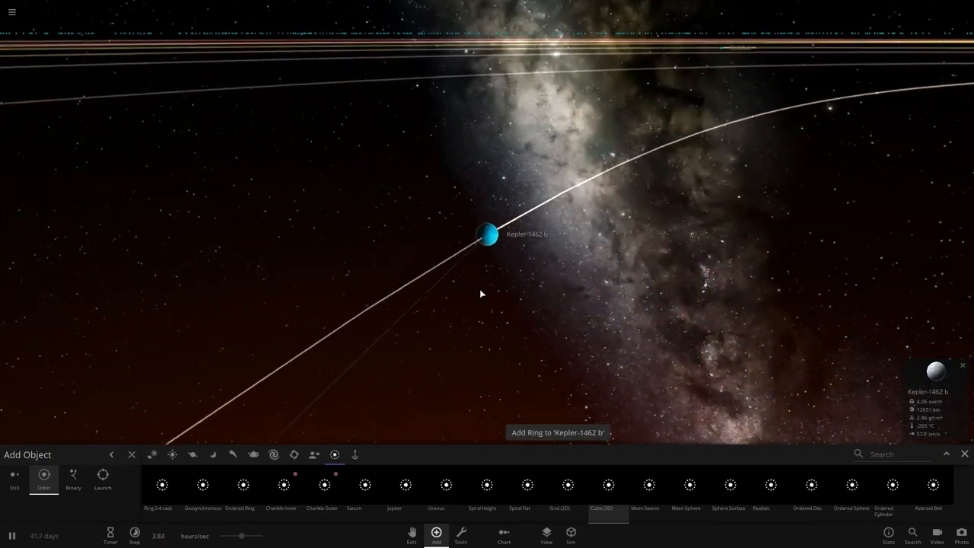
# Add the selected ring preset around planet Kepler-1462 b.
pyautogui.click(12, 535)
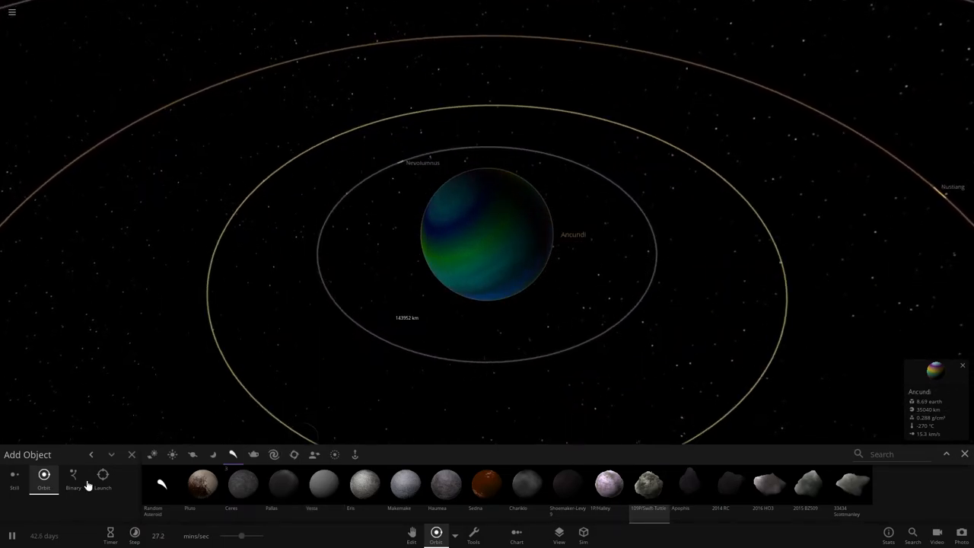
# Switch object placement from Orbit to Launch with automatic launch velocity.
pyautogui.click(102, 479)
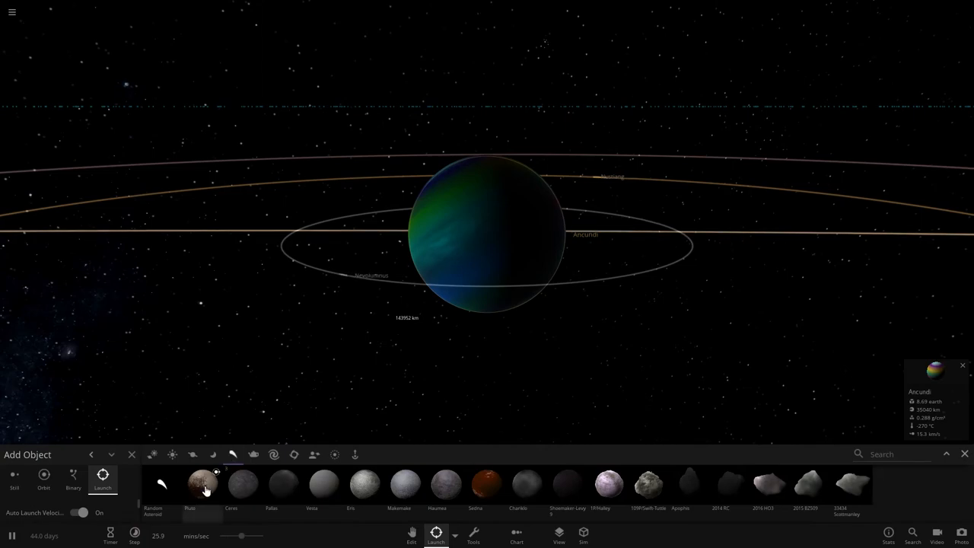
# Launch a Pluto into the scene from the Add Object list.
pyautogui.click(43, 475)
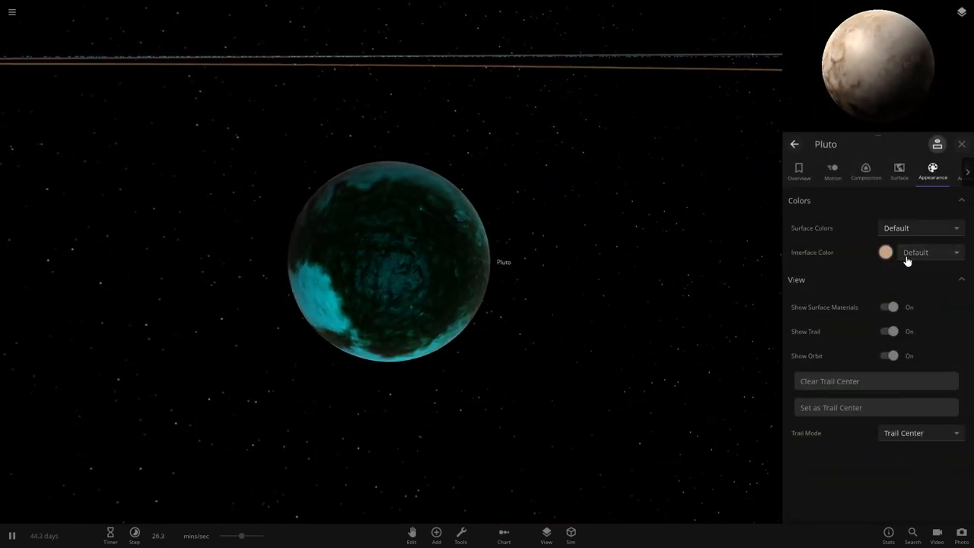
# Switch Pluto's Surface Colors to Custom, with blue High terrain and green Middle terrain.
pyautogui.click(899, 171)
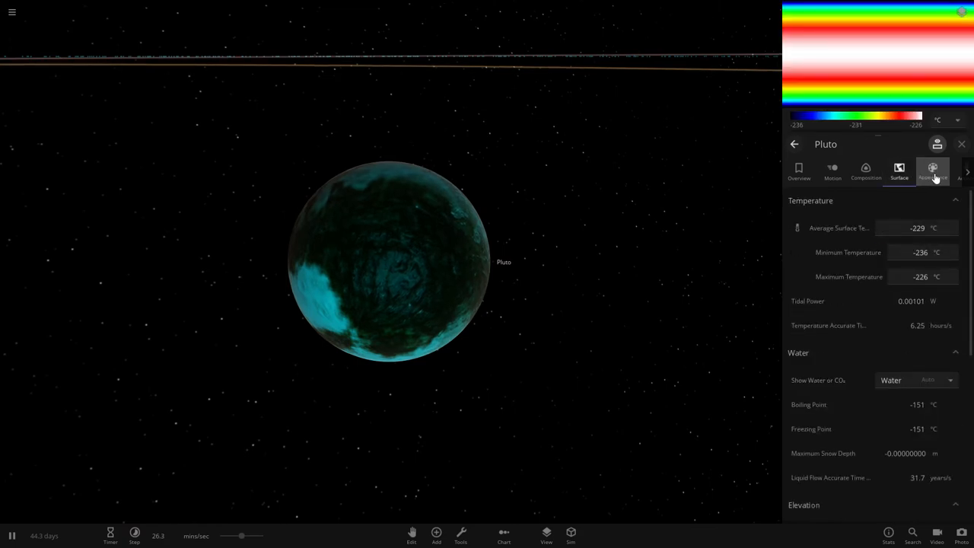
pyautogui.click(933, 171)
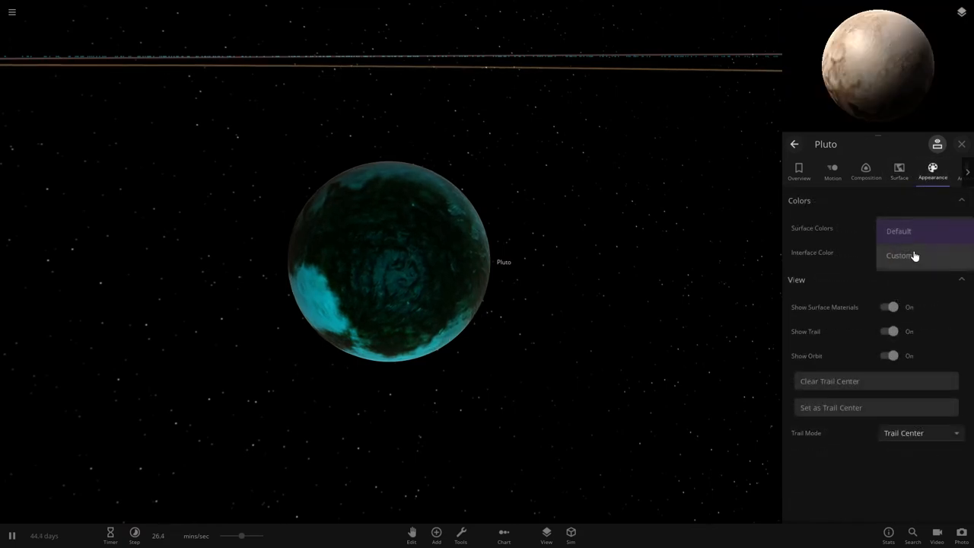
pyautogui.click(901, 255)
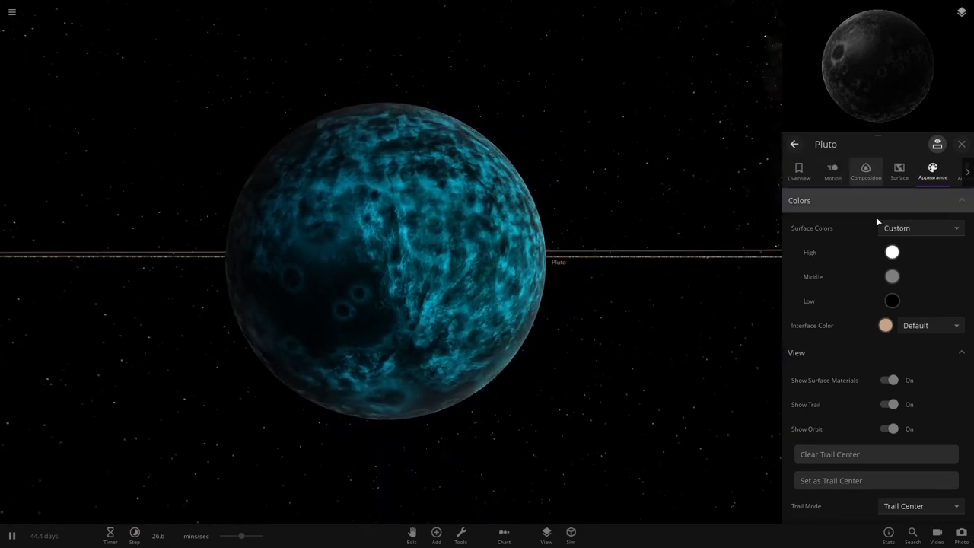
pyautogui.click(921, 228)
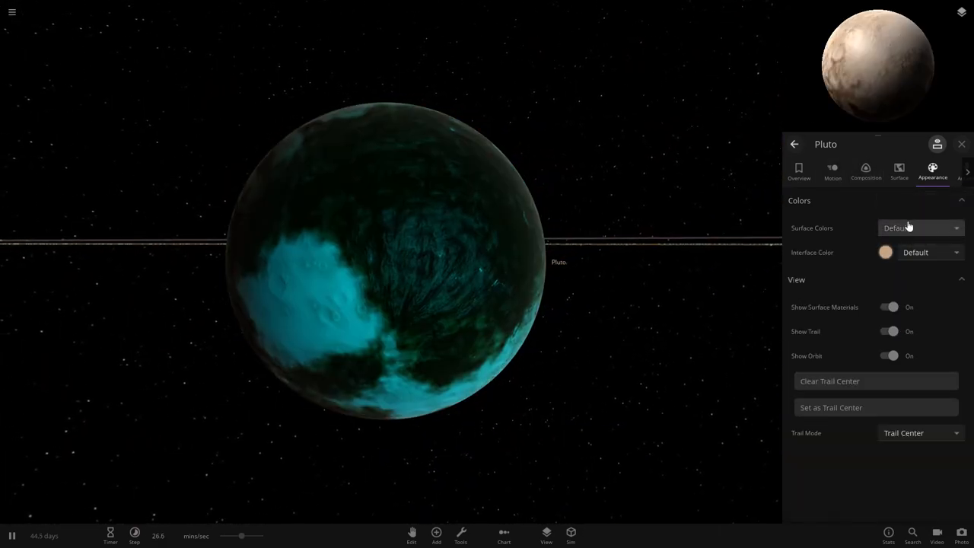
pyautogui.click(920, 228)
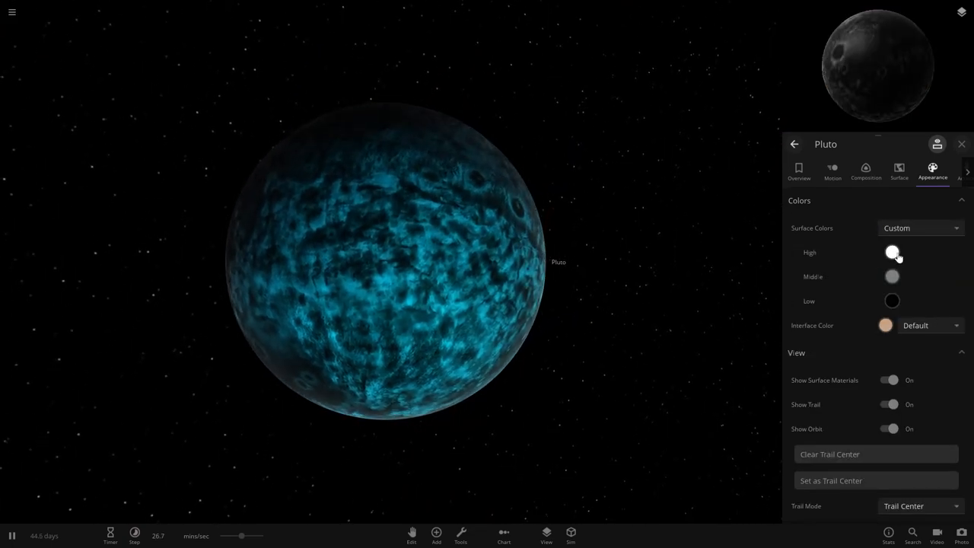
pyautogui.click(892, 252)
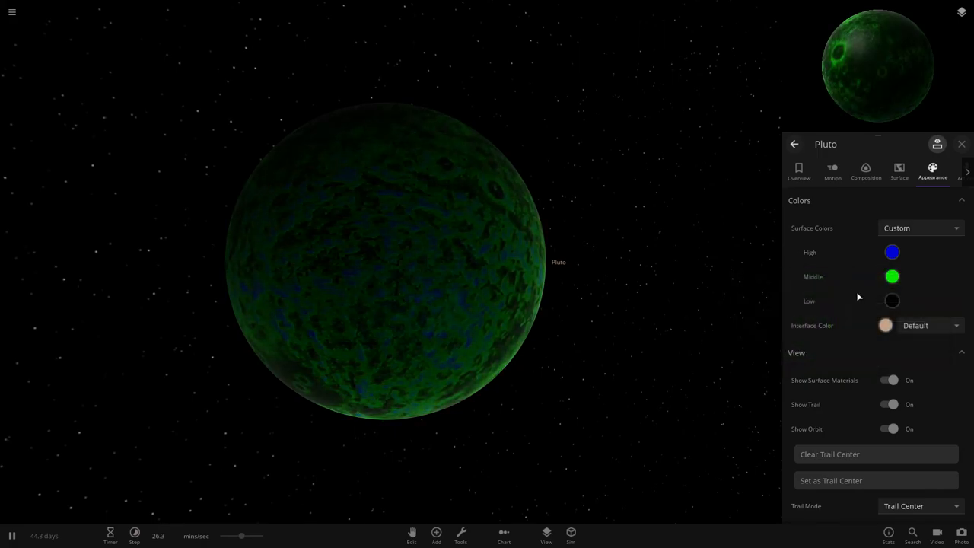
pyautogui.click(892, 301)
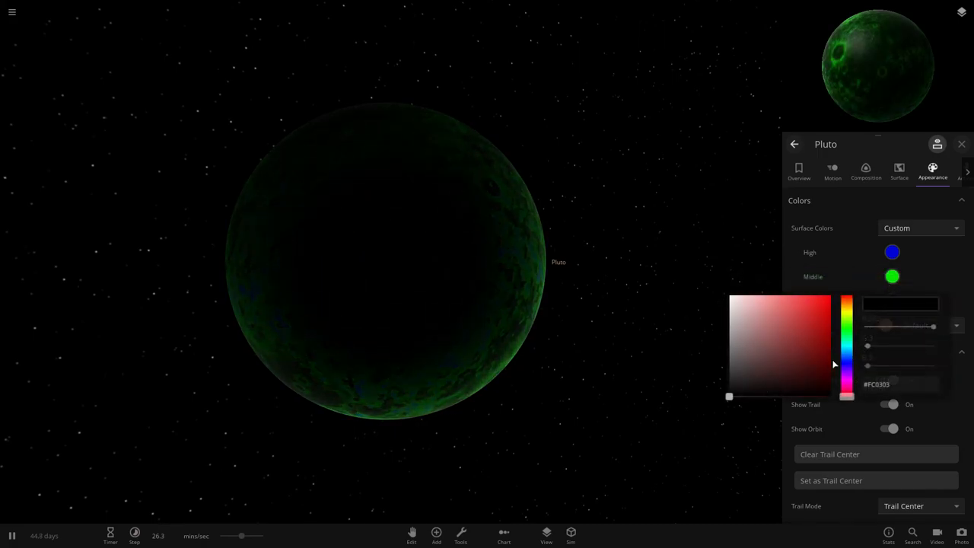